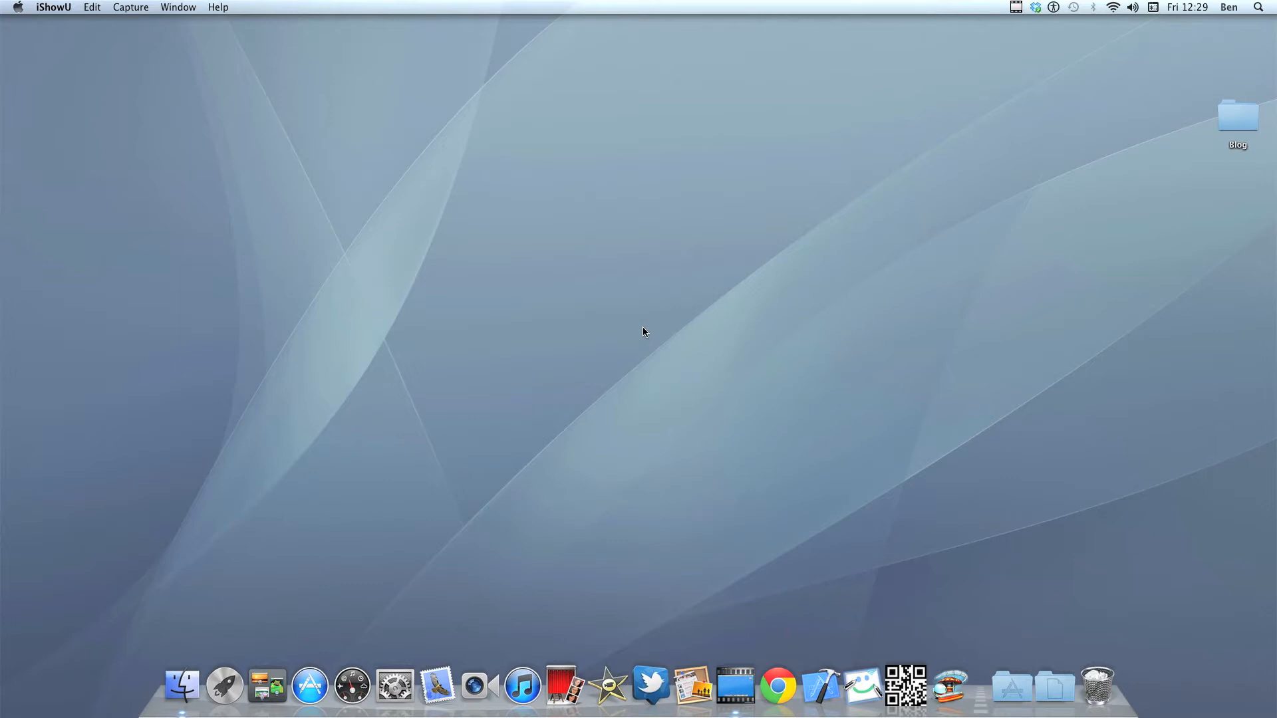
mouse_move(660, 336)
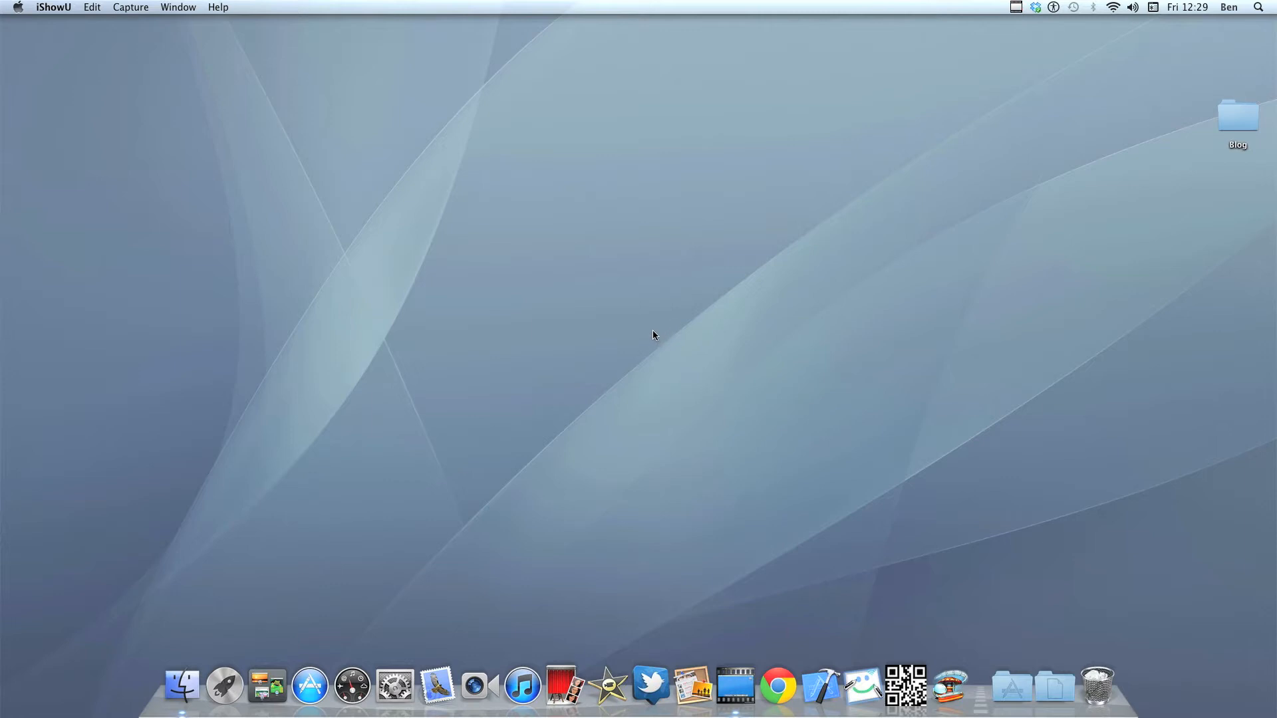
mouse_move(651, 687)
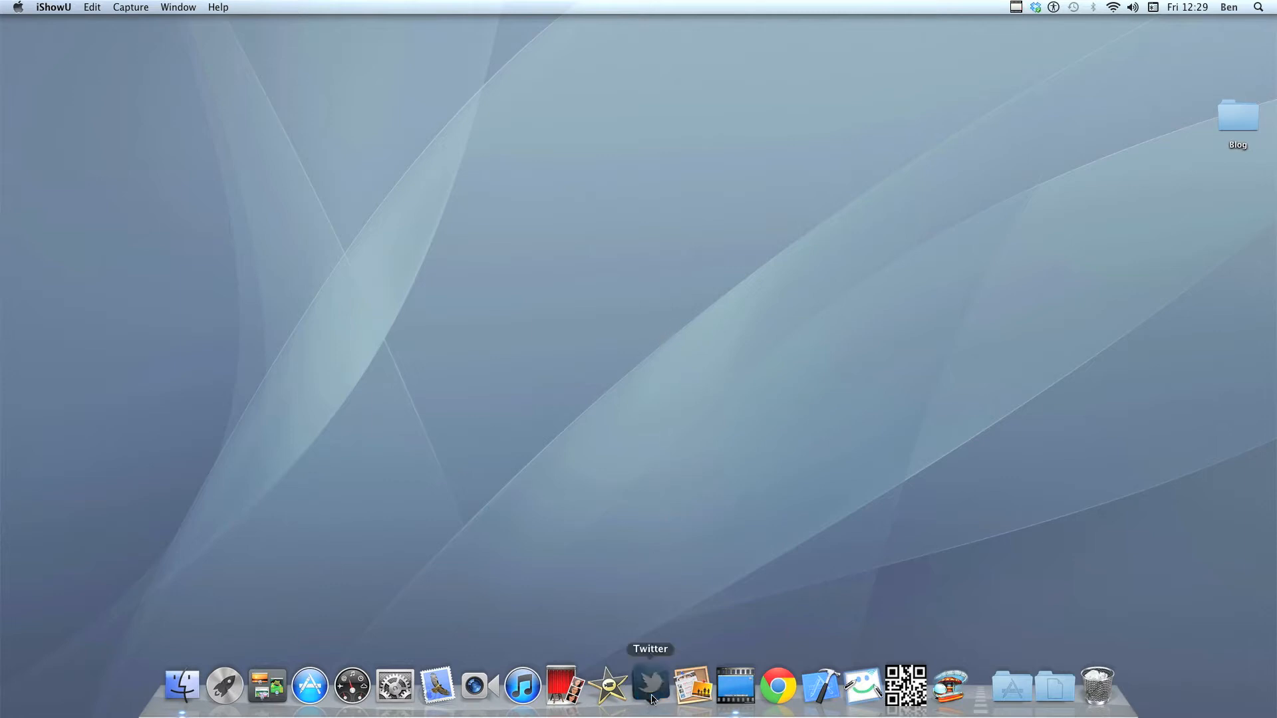
Launch Twitter from the Dock and skim down the home timeline
click(650, 684)
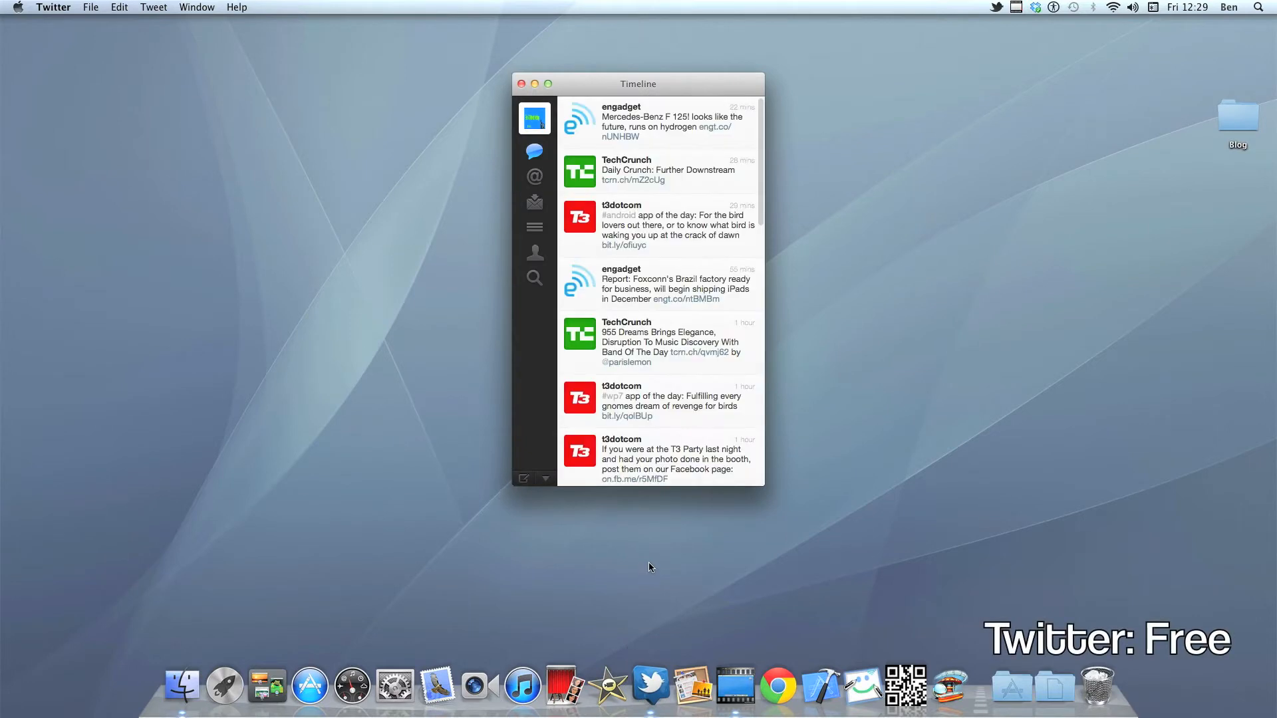
mouse_move(596, 364)
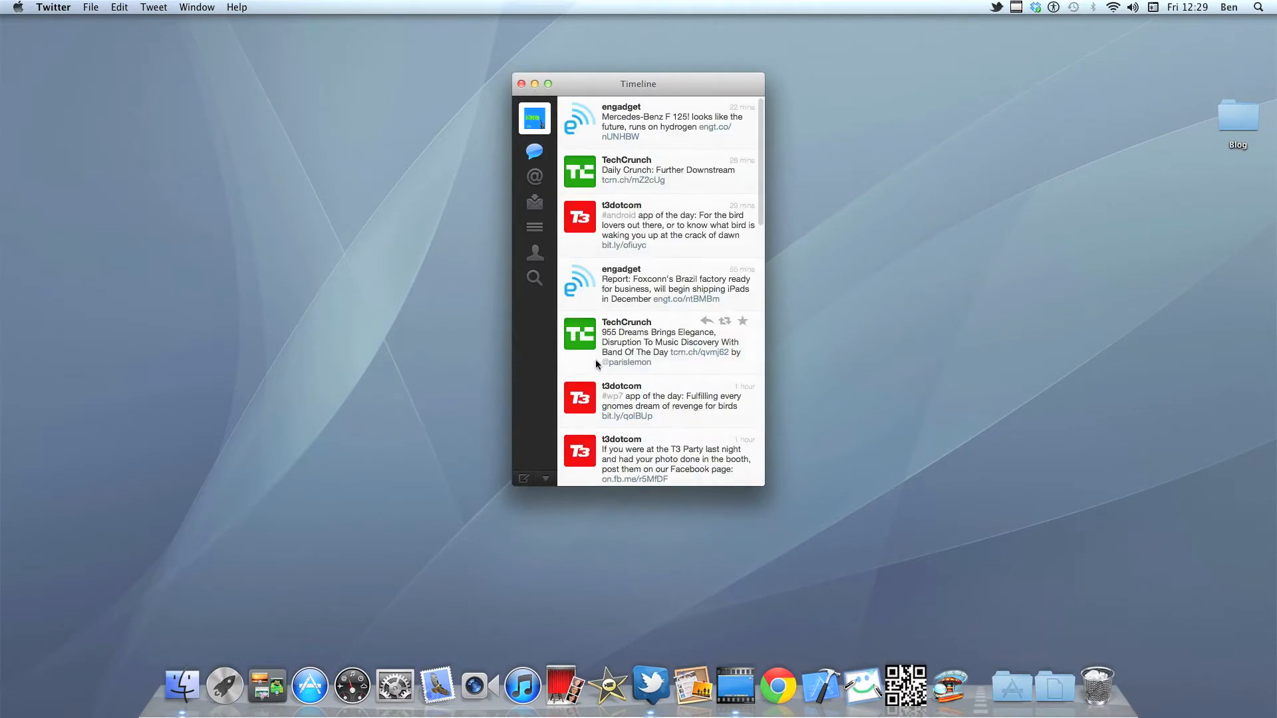
mouse_move(544, 201)
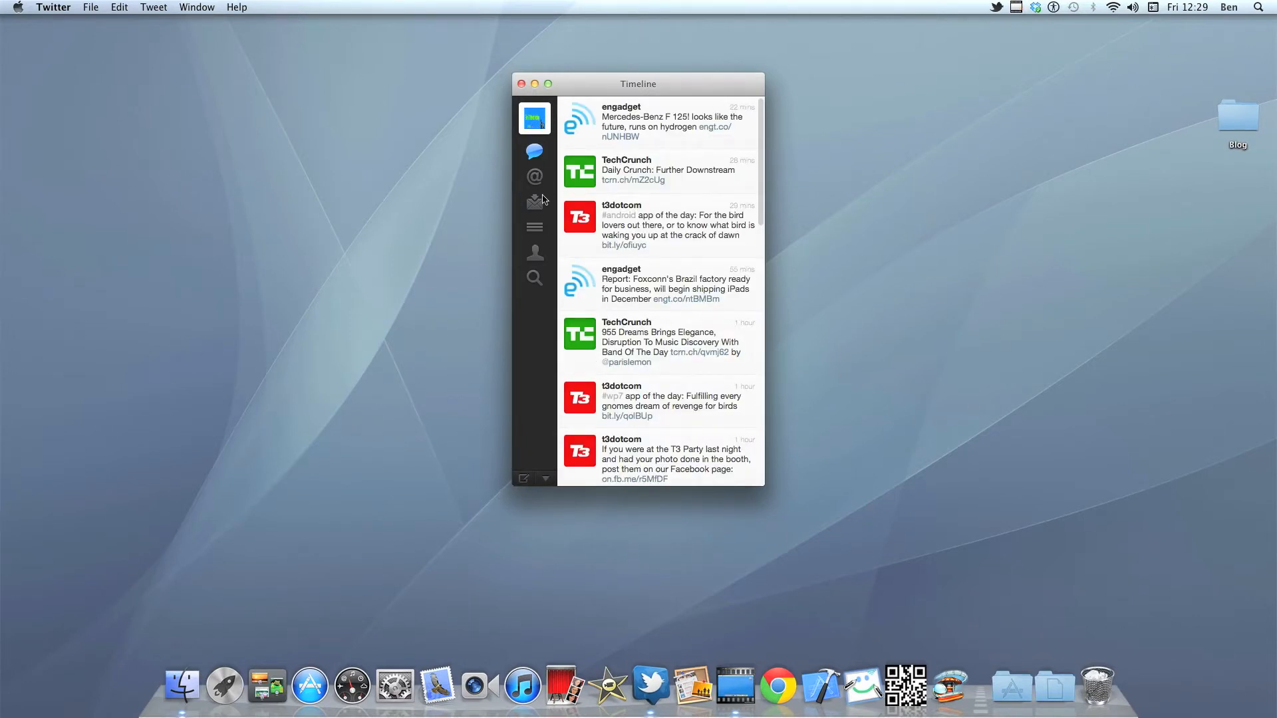
mouse_move(608, 169)
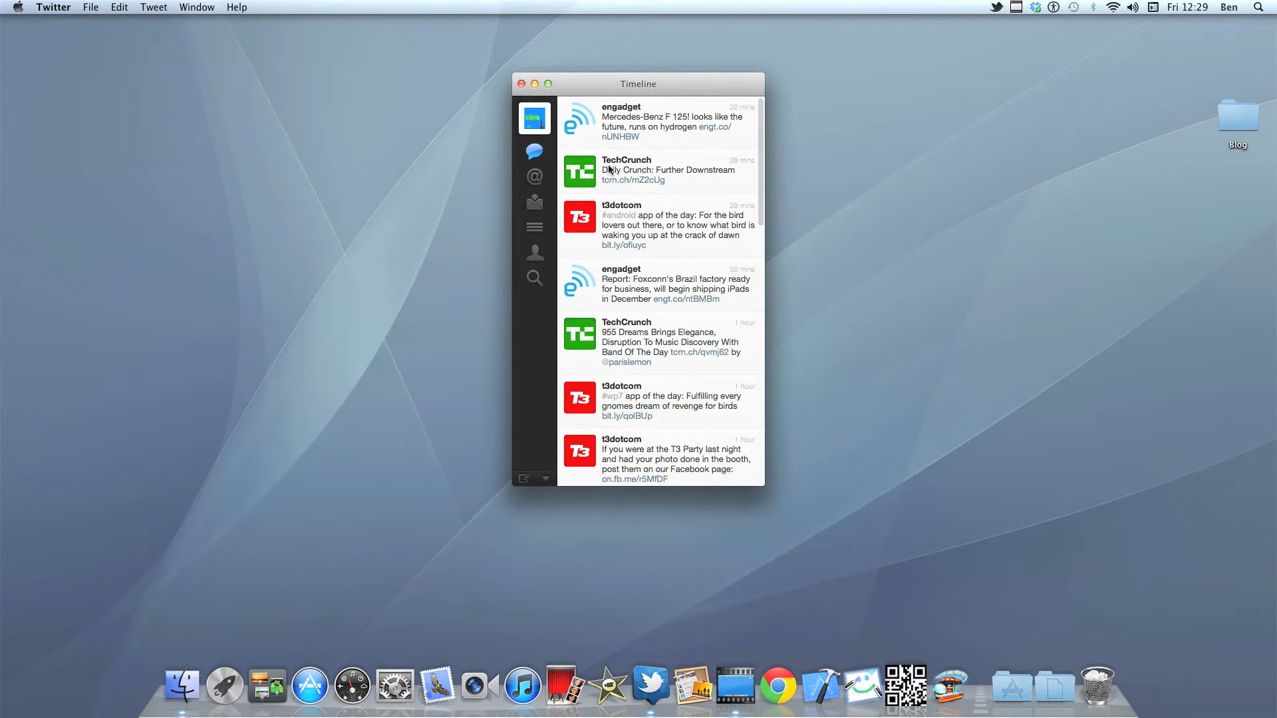
mouse_move(662, 223)
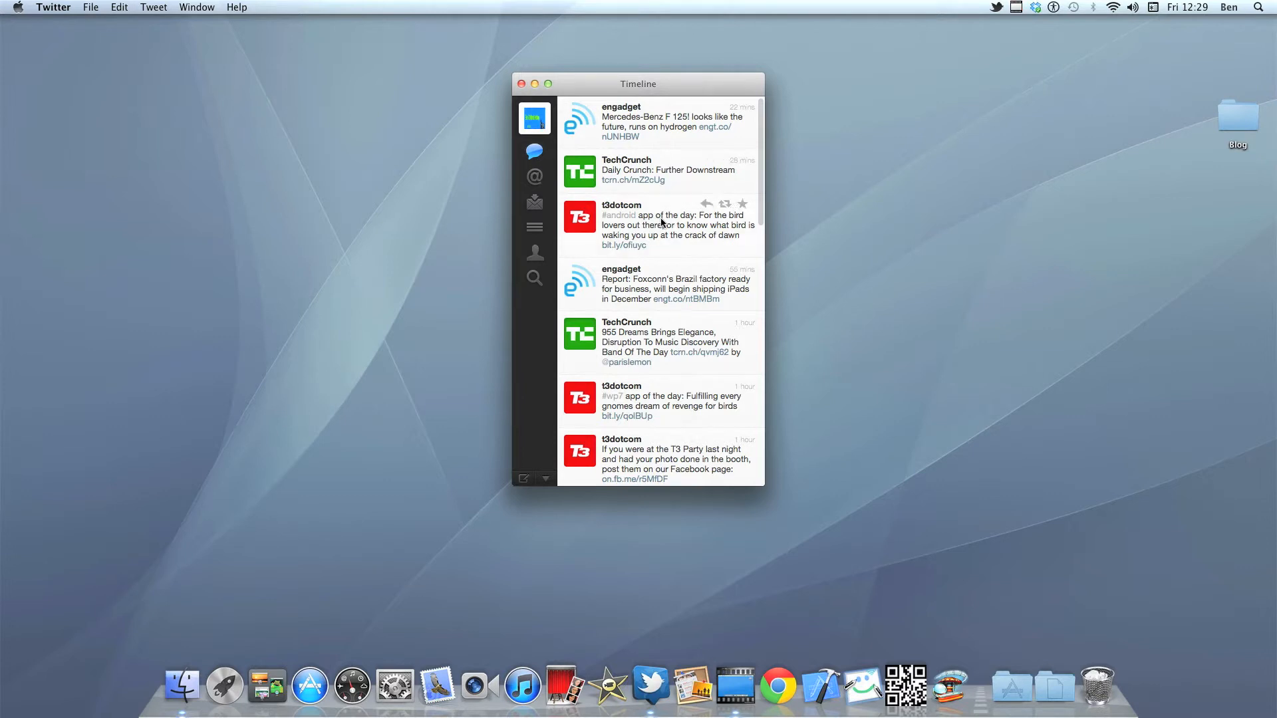
scroll(down, 3)
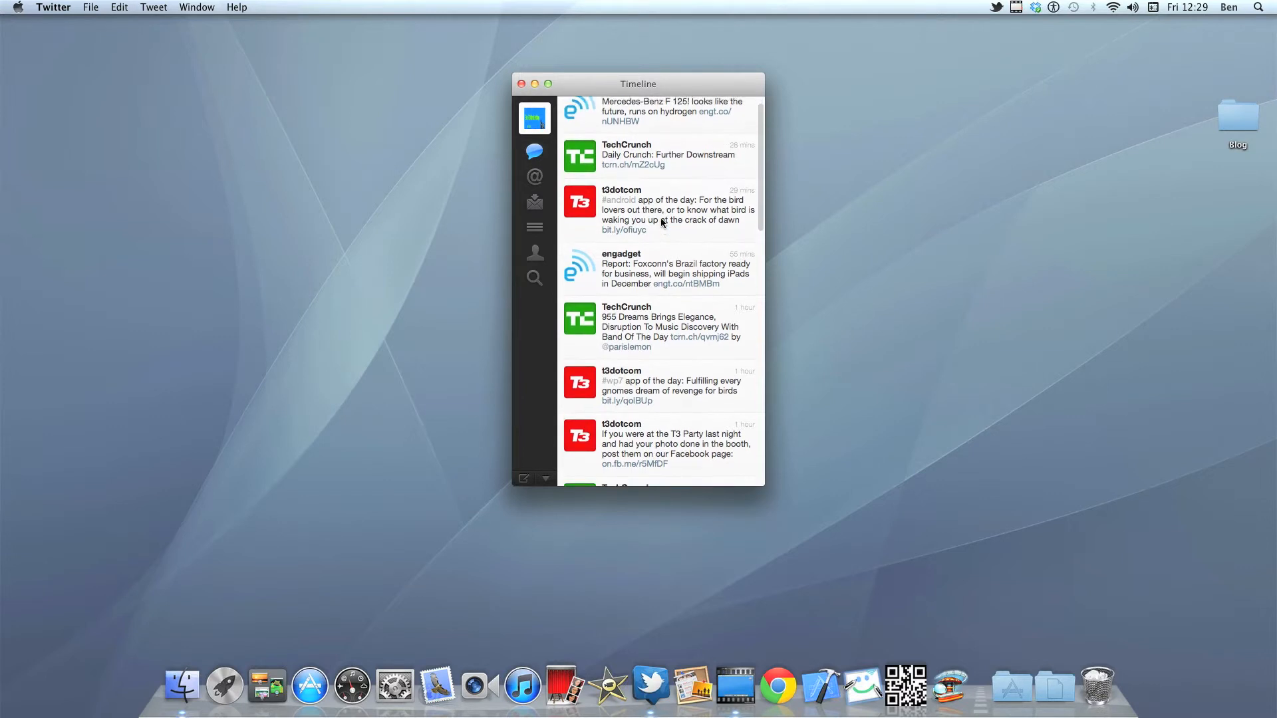
scroll(down, 3)
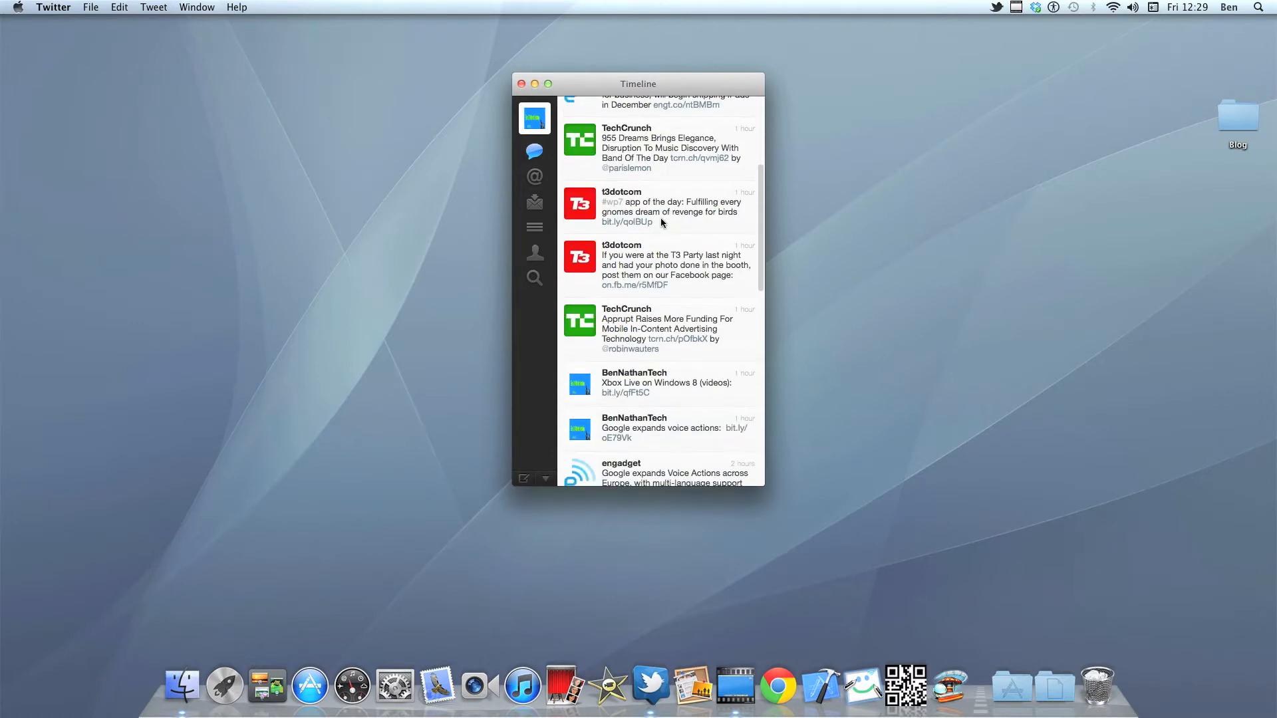
scroll(down, 3)
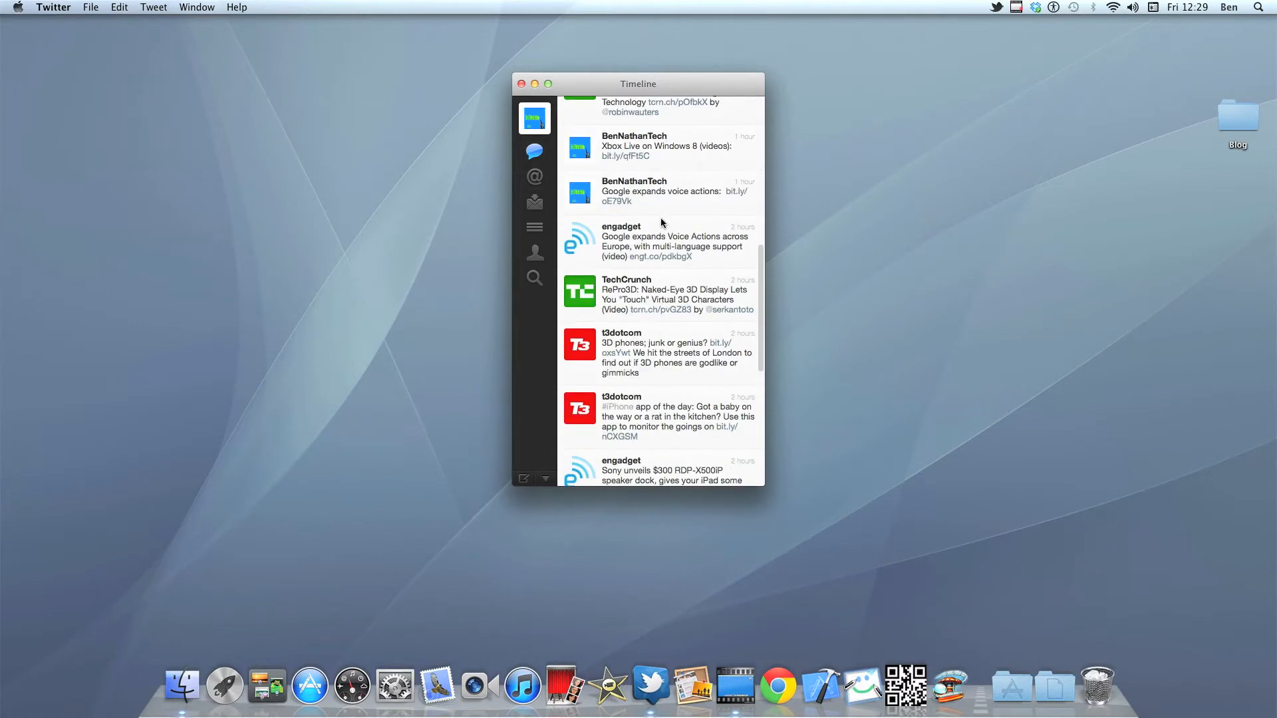
Browse the account's Mentions, then Direct Messages, ending on the empty Lists view
click(535, 177)
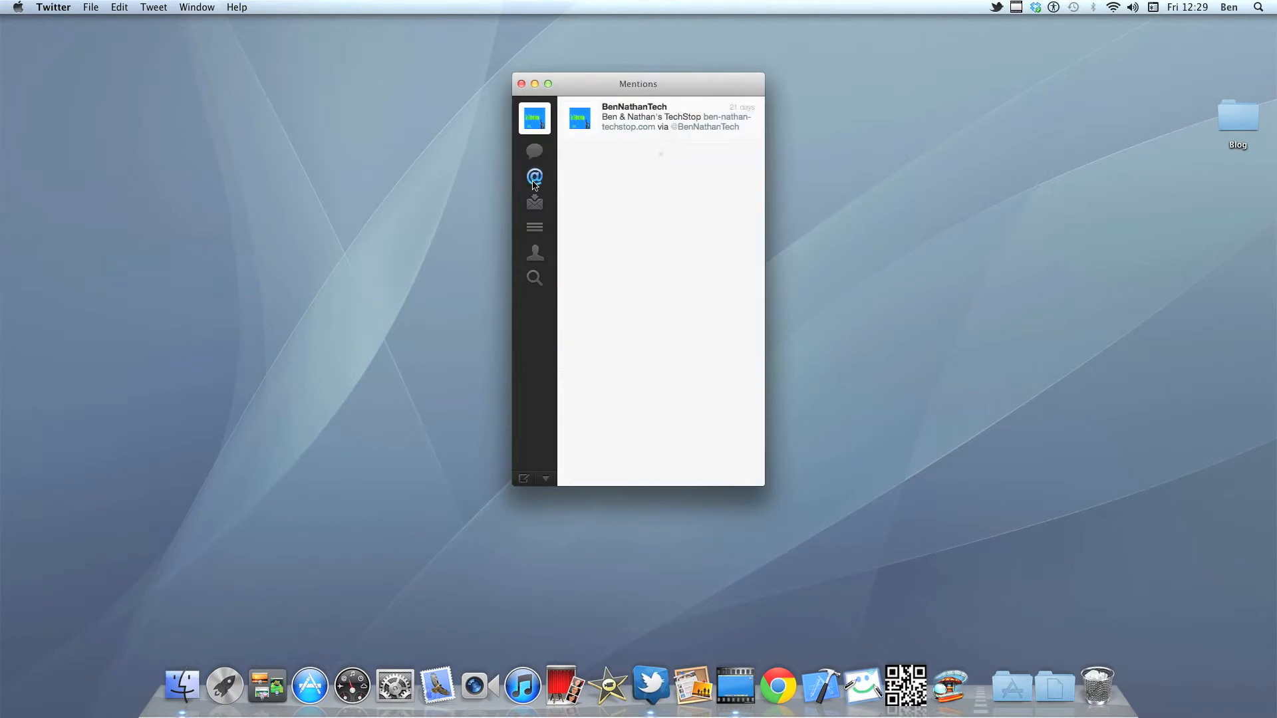
click(535, 202)
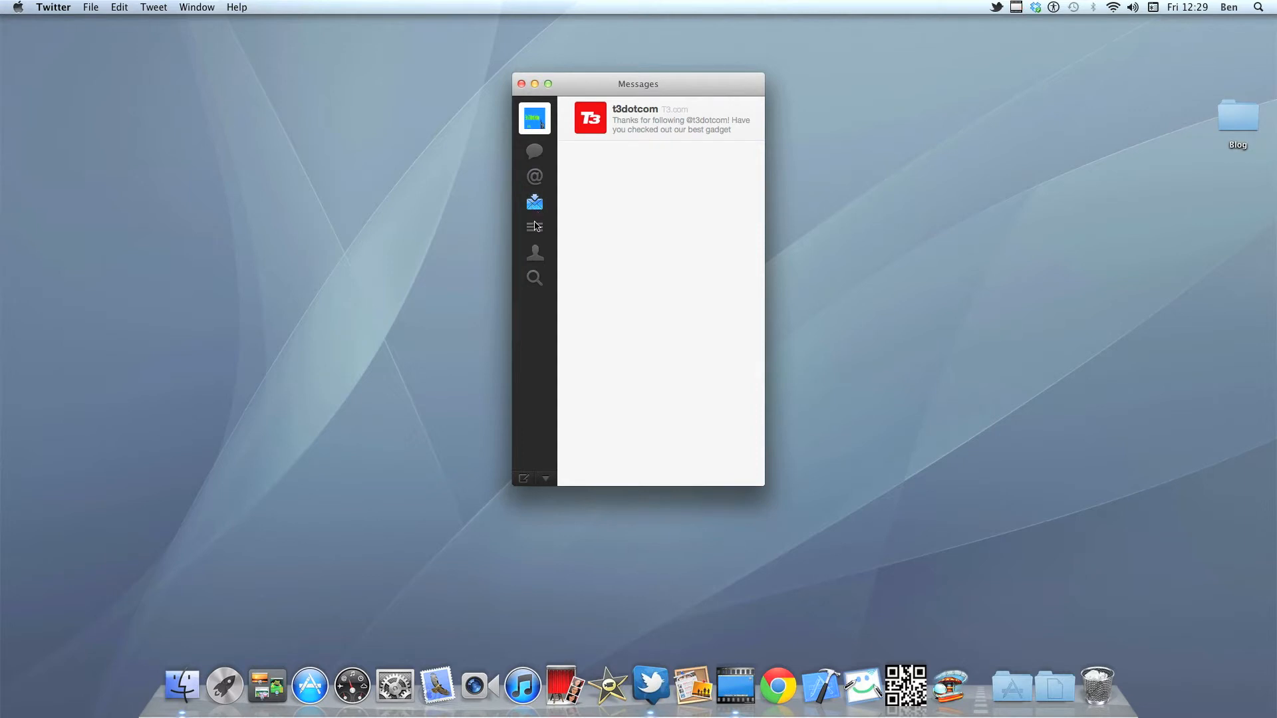
click(533, 227)
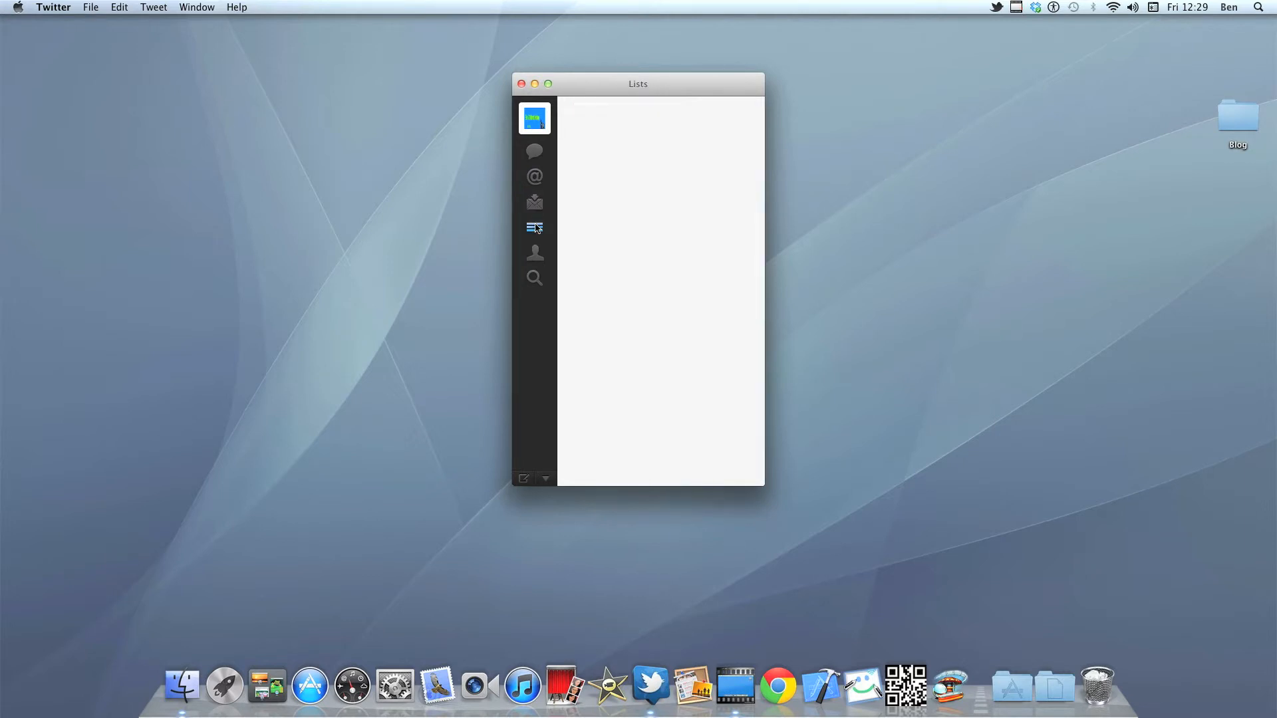
Show the own profile's details: location UK, 7 following, 5 followers, 49 tweets
click(534, 253)
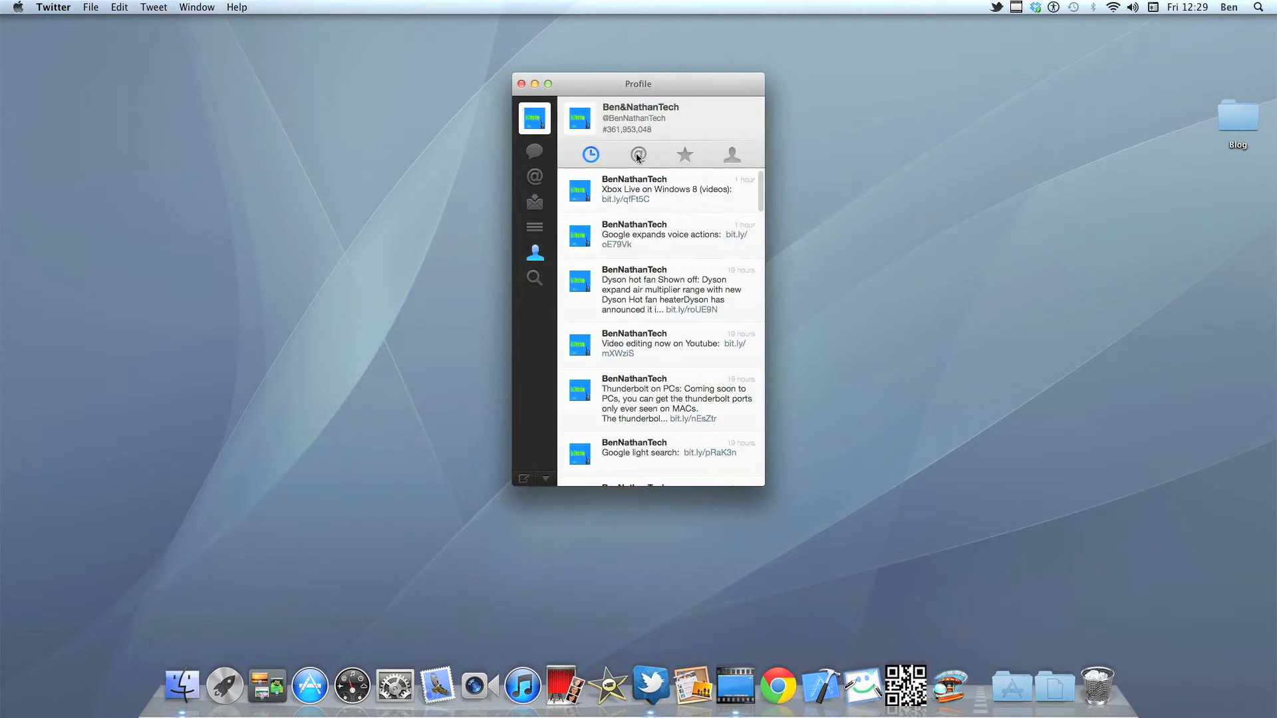
scroll(down, 3)
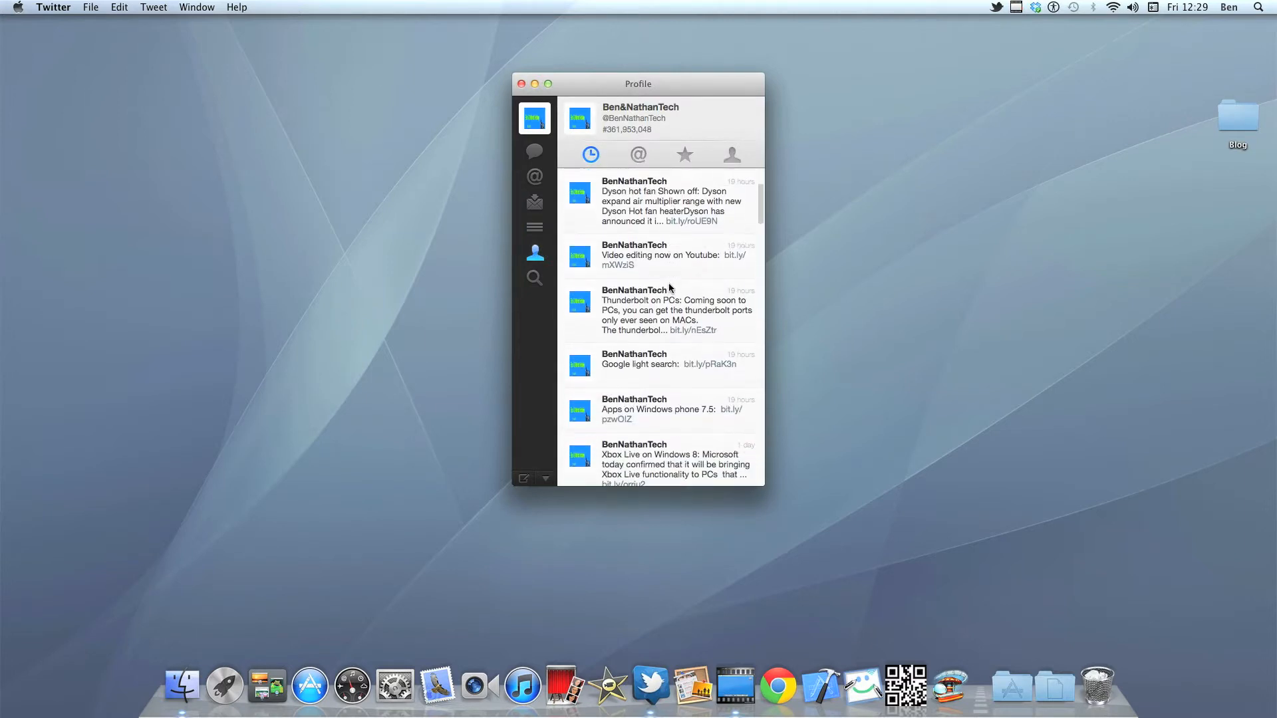
scroll(up, 3)
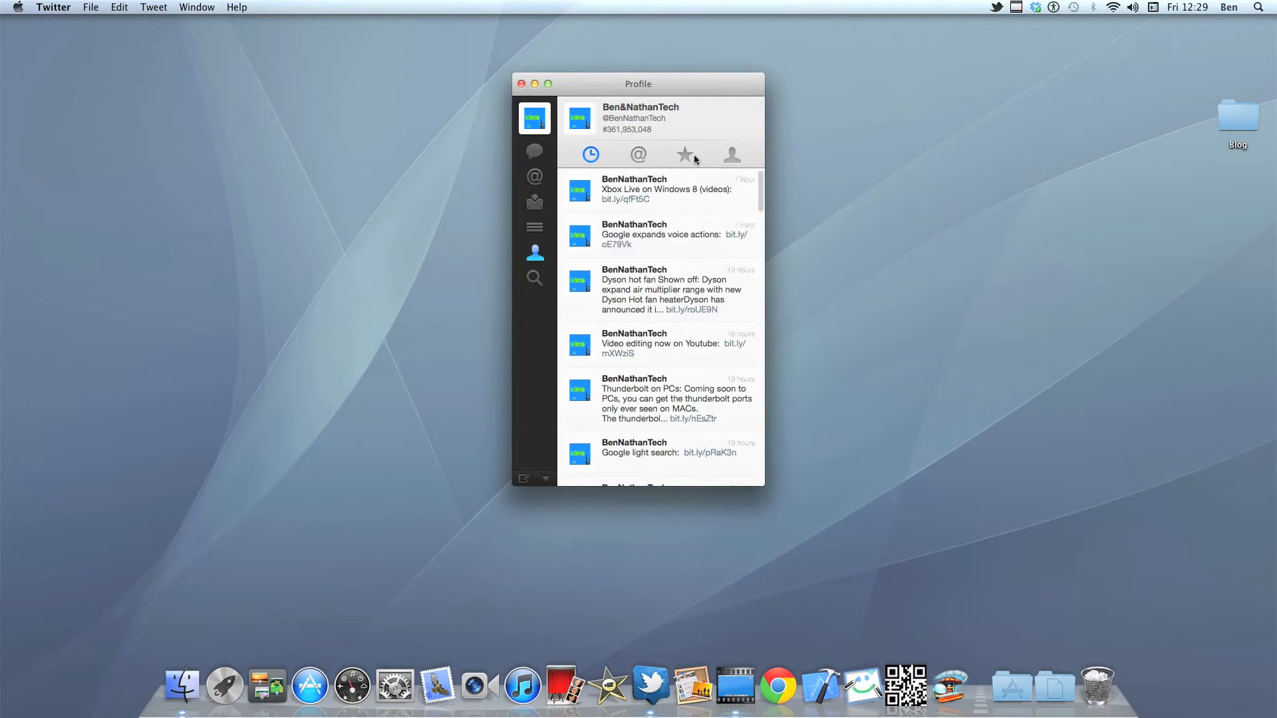
mouse_move(731, 157)
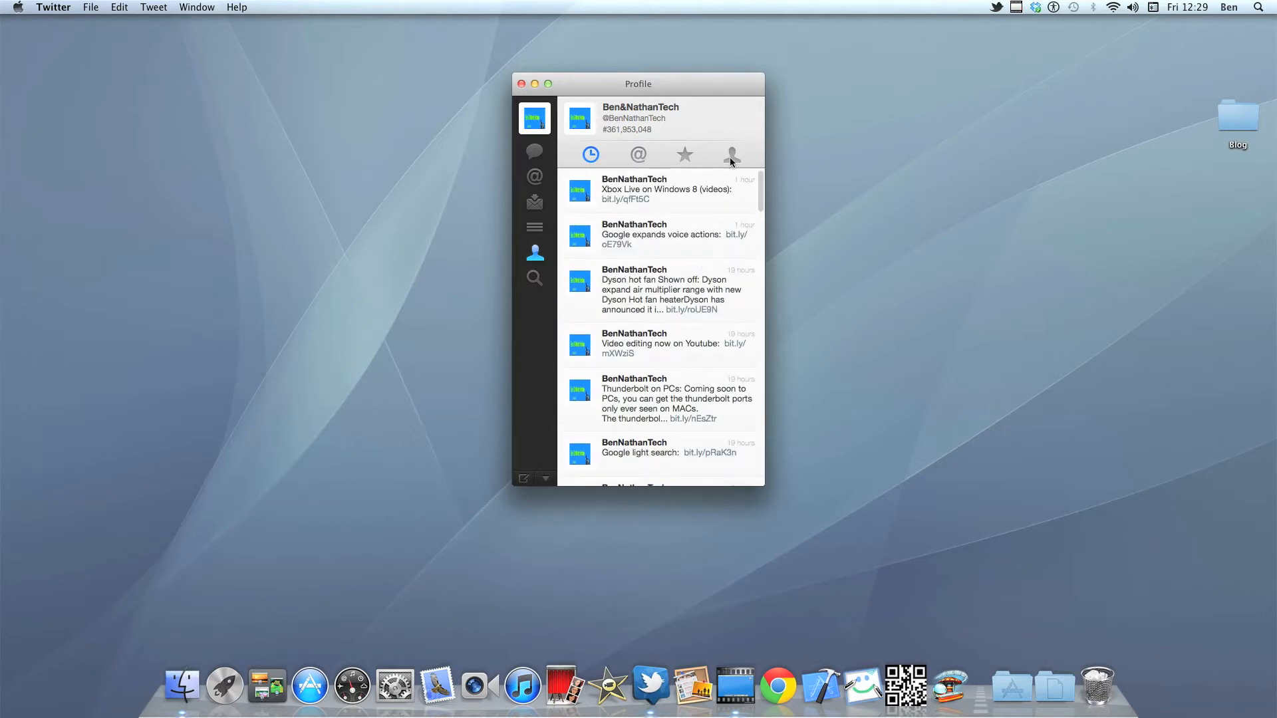
click(730, 154)
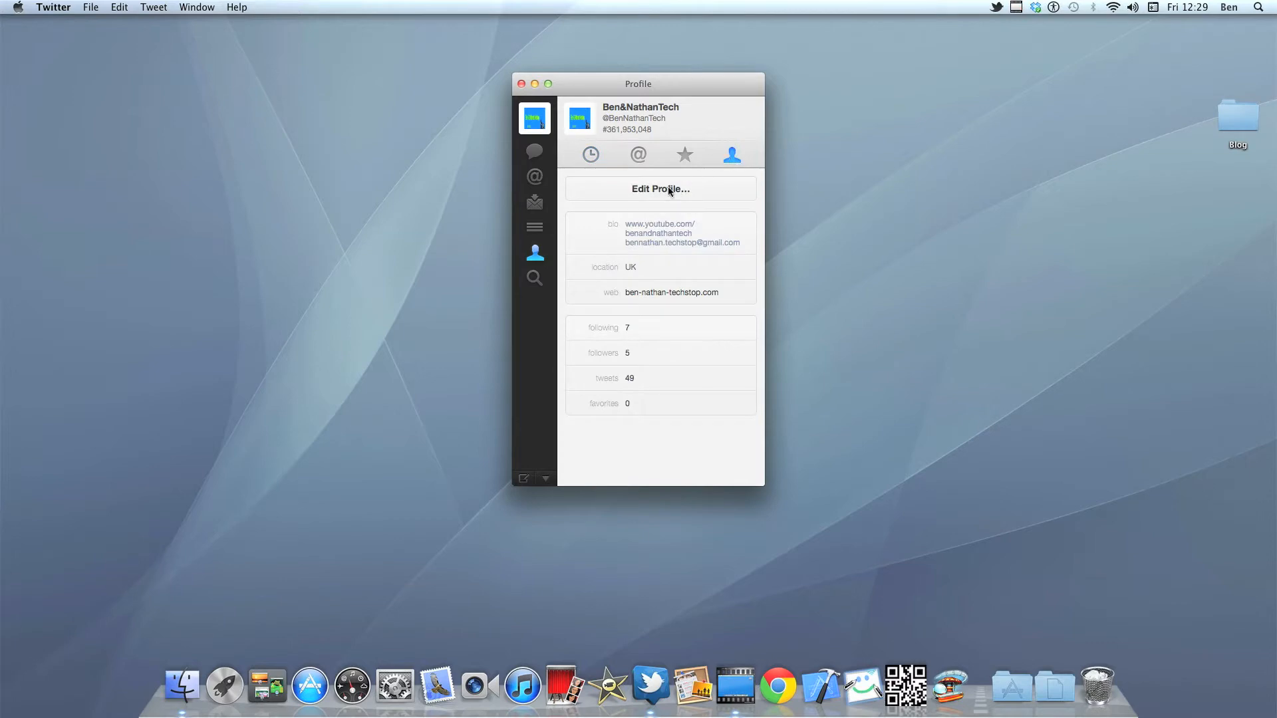
mouse_move(537, 280)
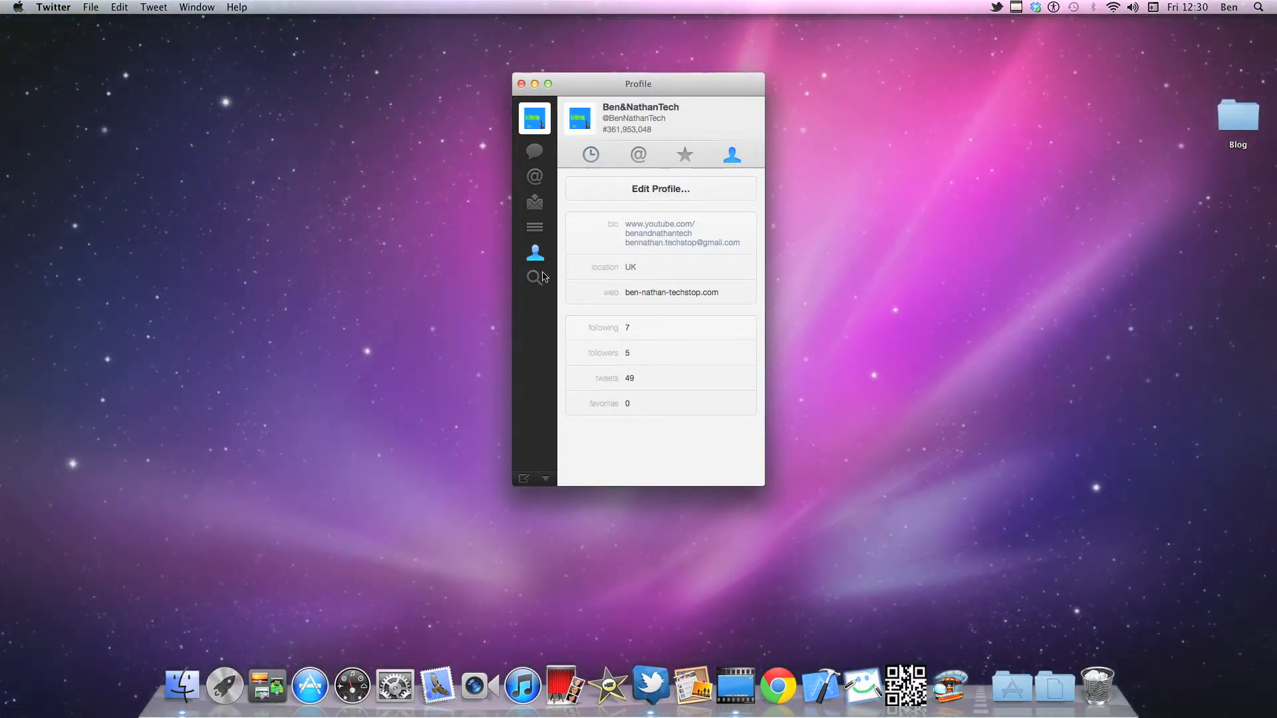
click(535, 276)
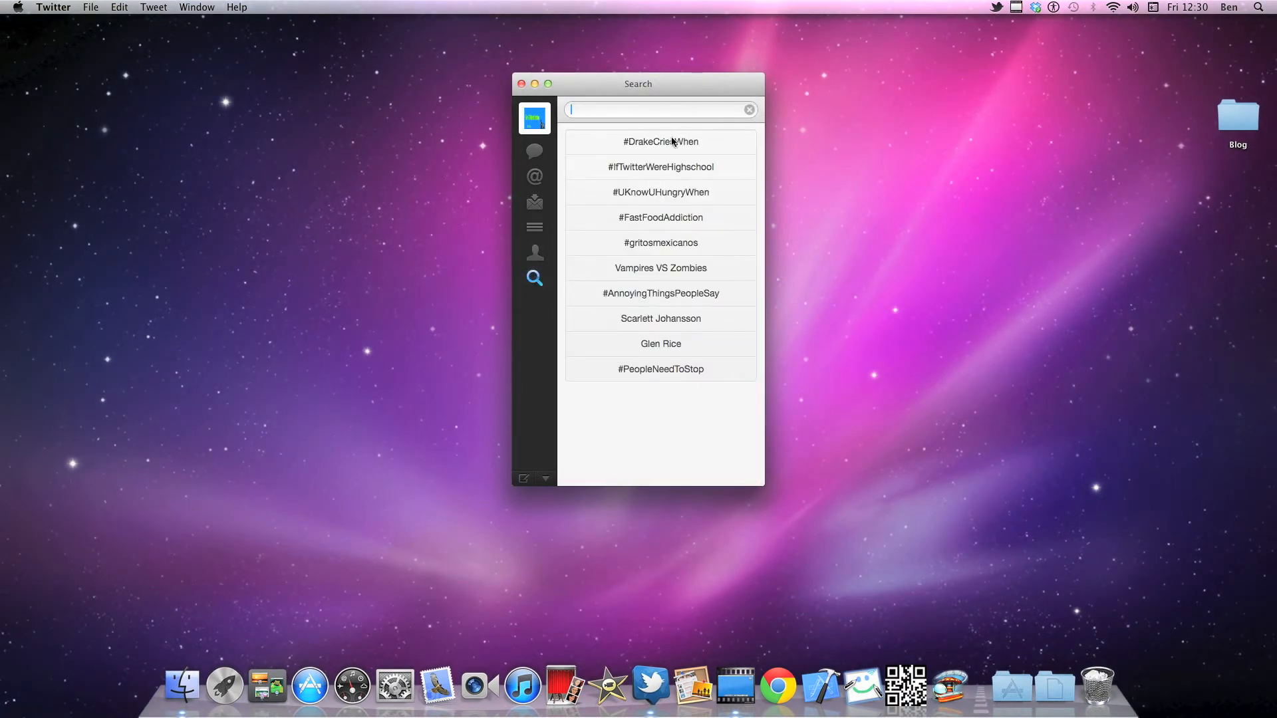
mouse_move(666, 376)
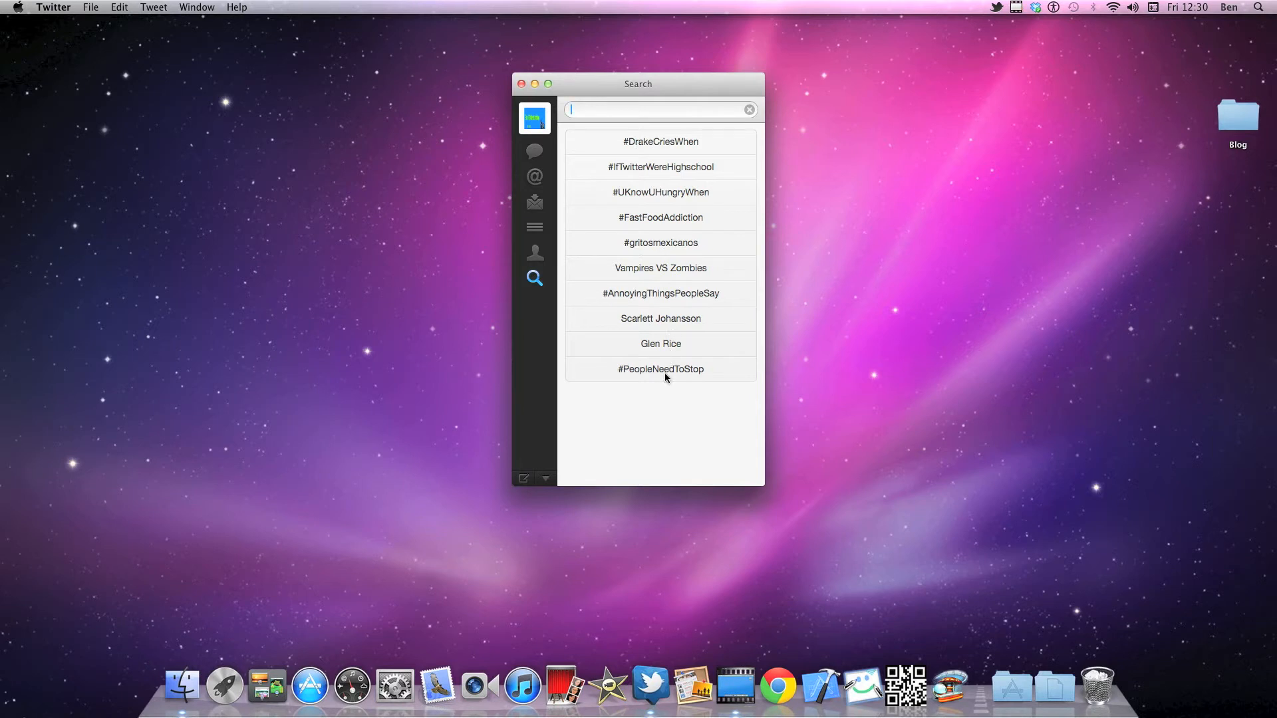
mouse_move(662, 114)
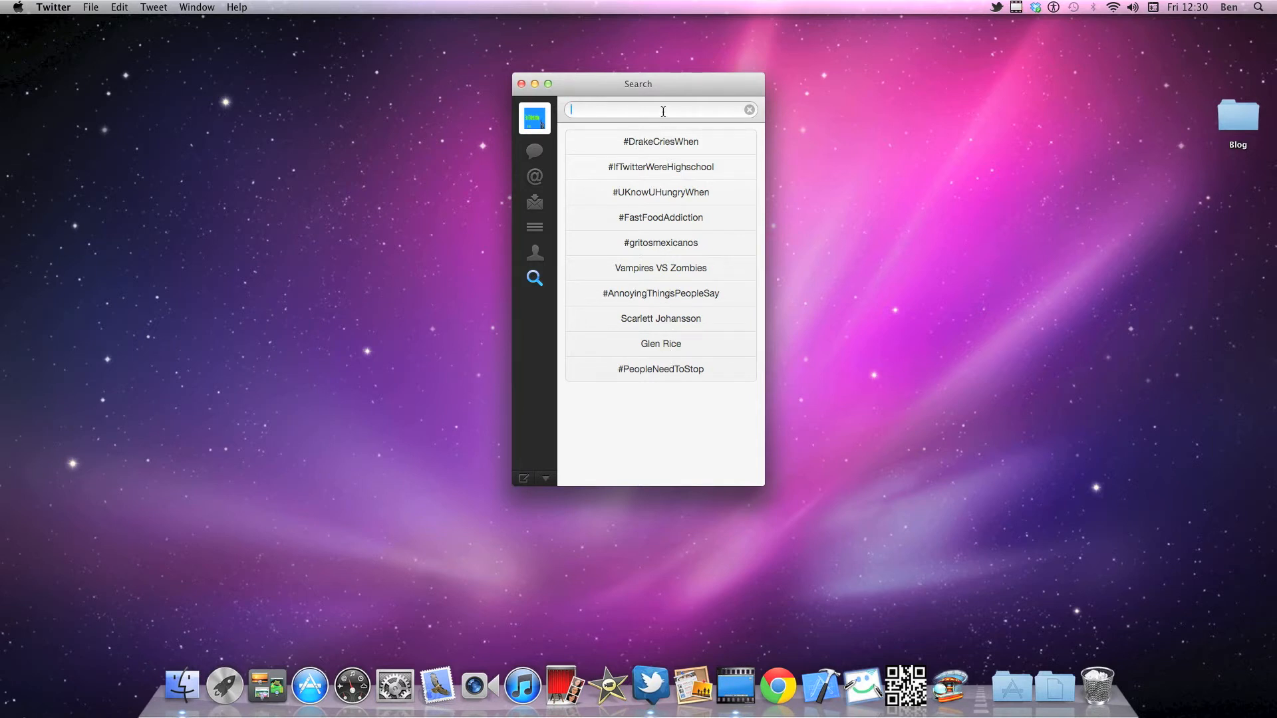
text(Ben)
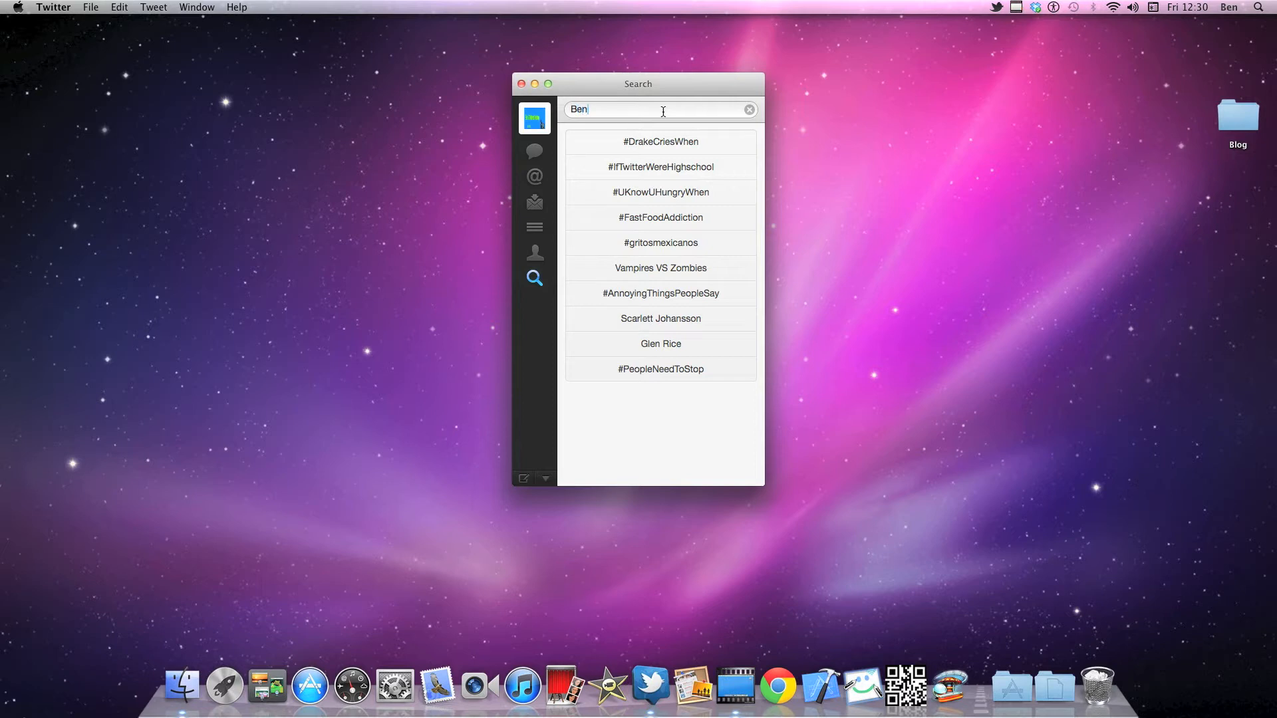
text(and)
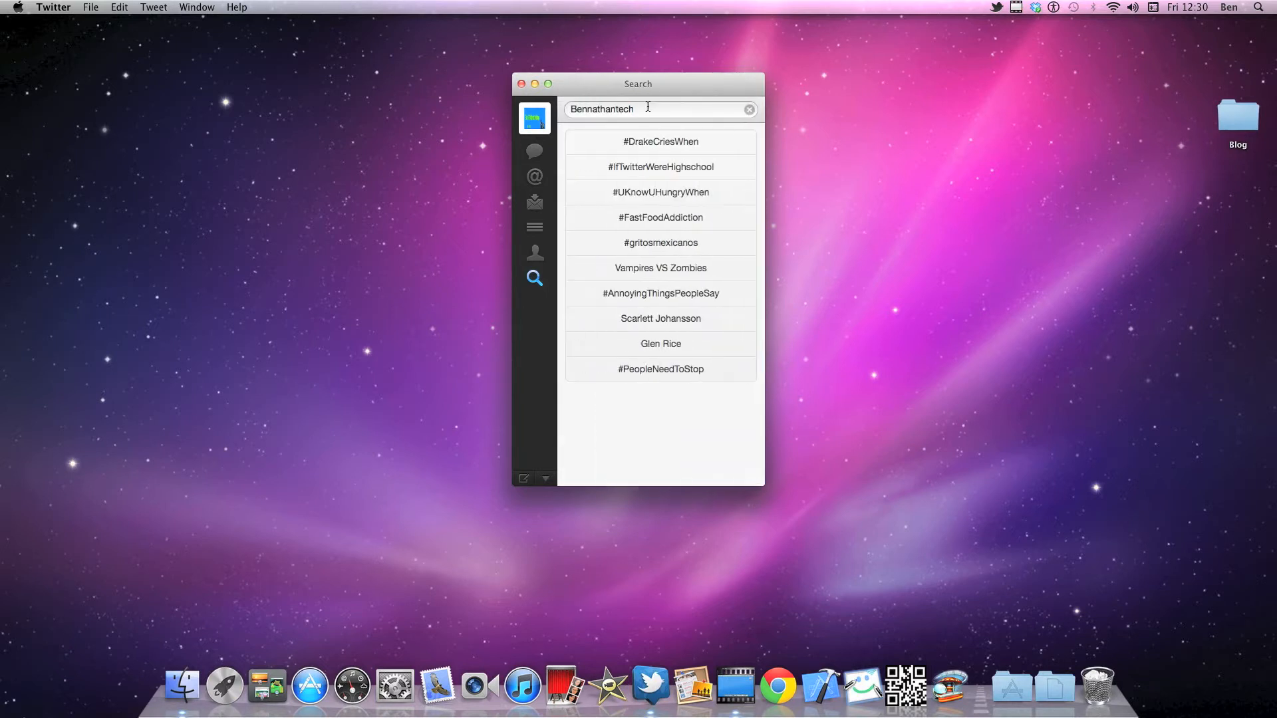
text(Ben)
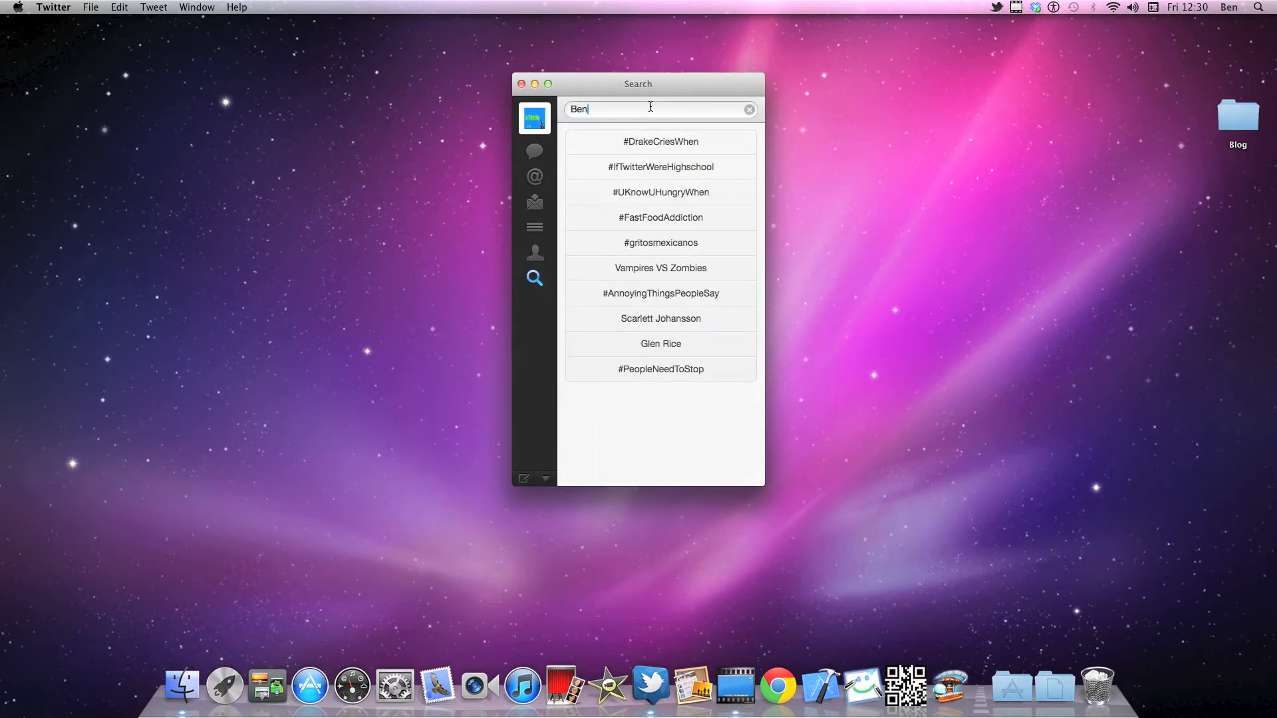
text(Gadget)
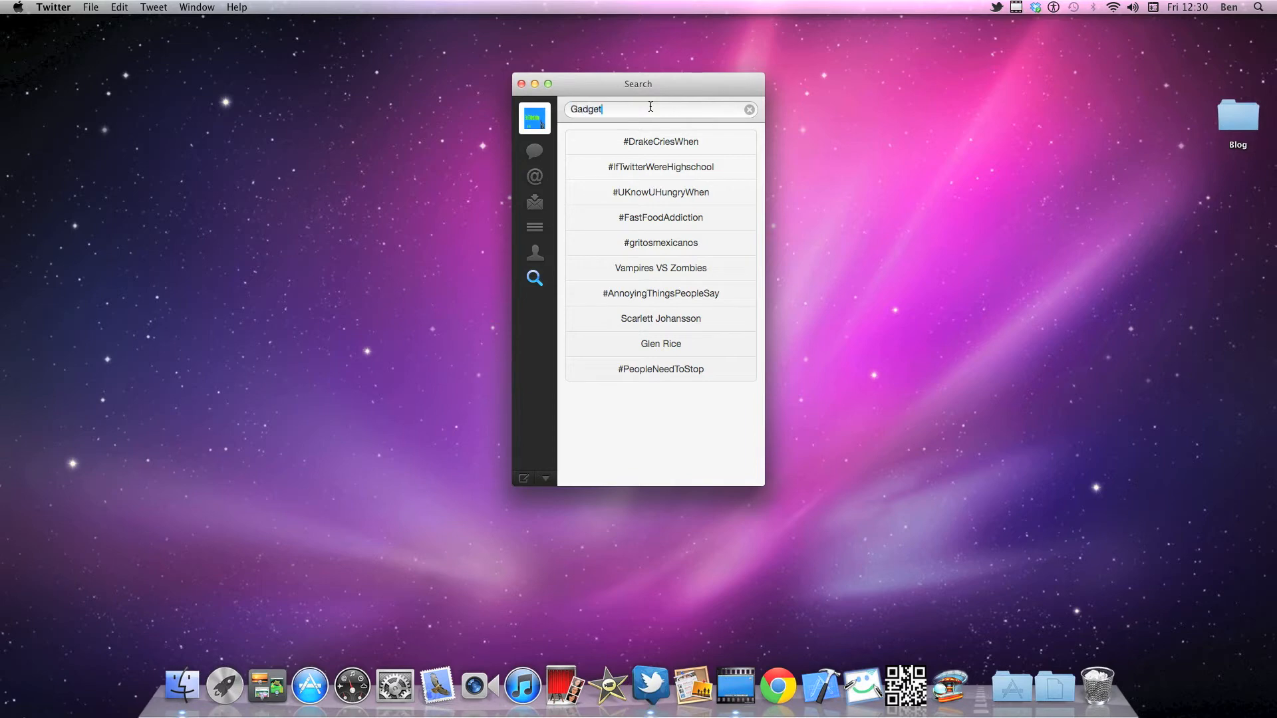
key(Return)
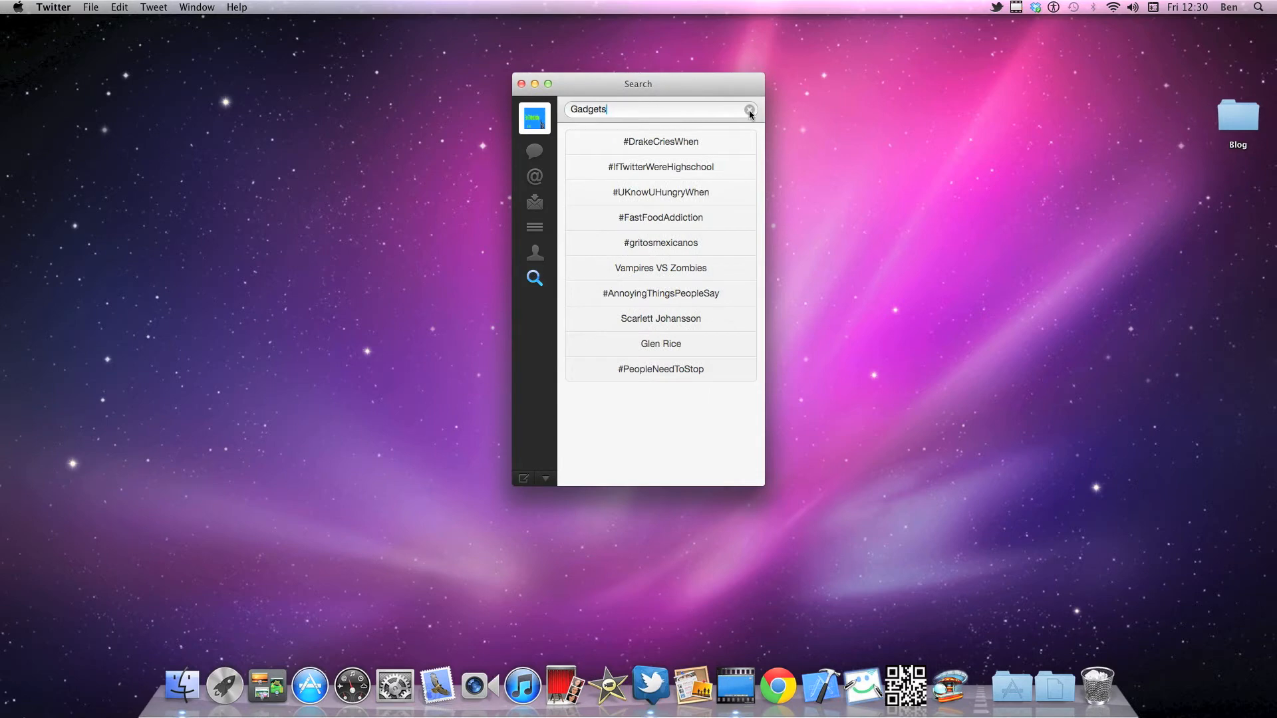
click(749, 110)
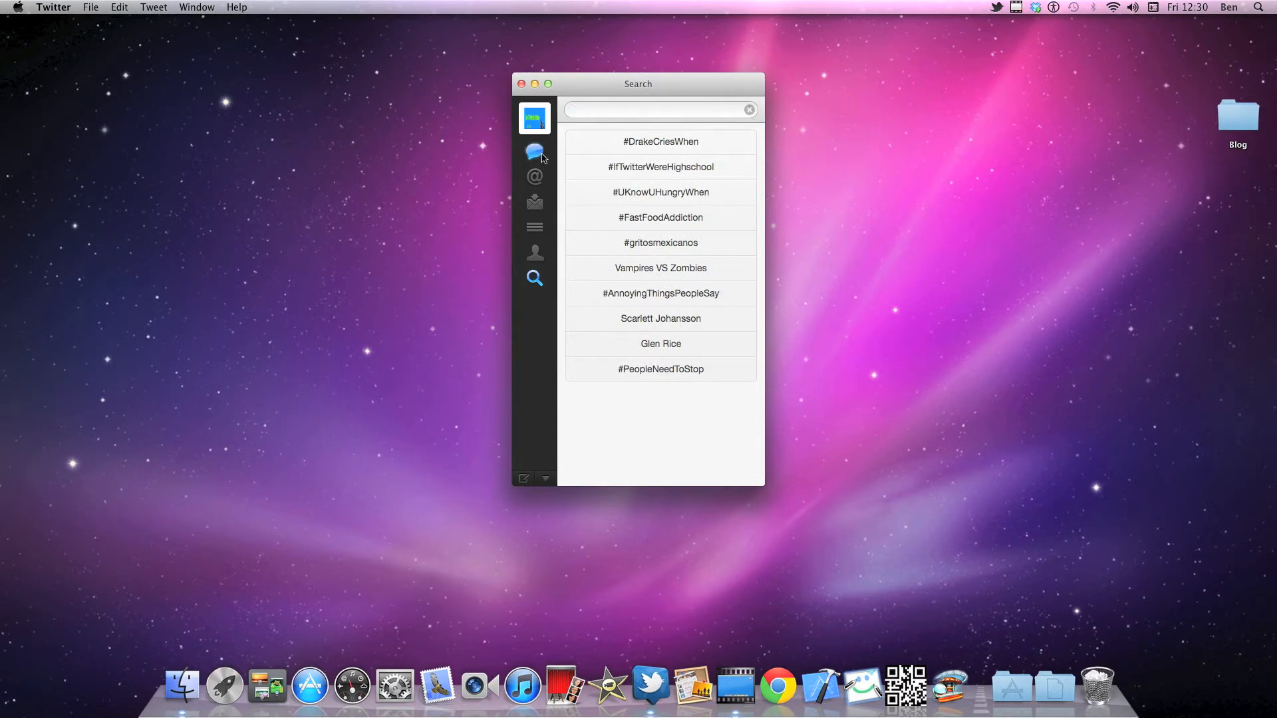
Return to the home timeline and start composing a new tweet
click(534, 150)
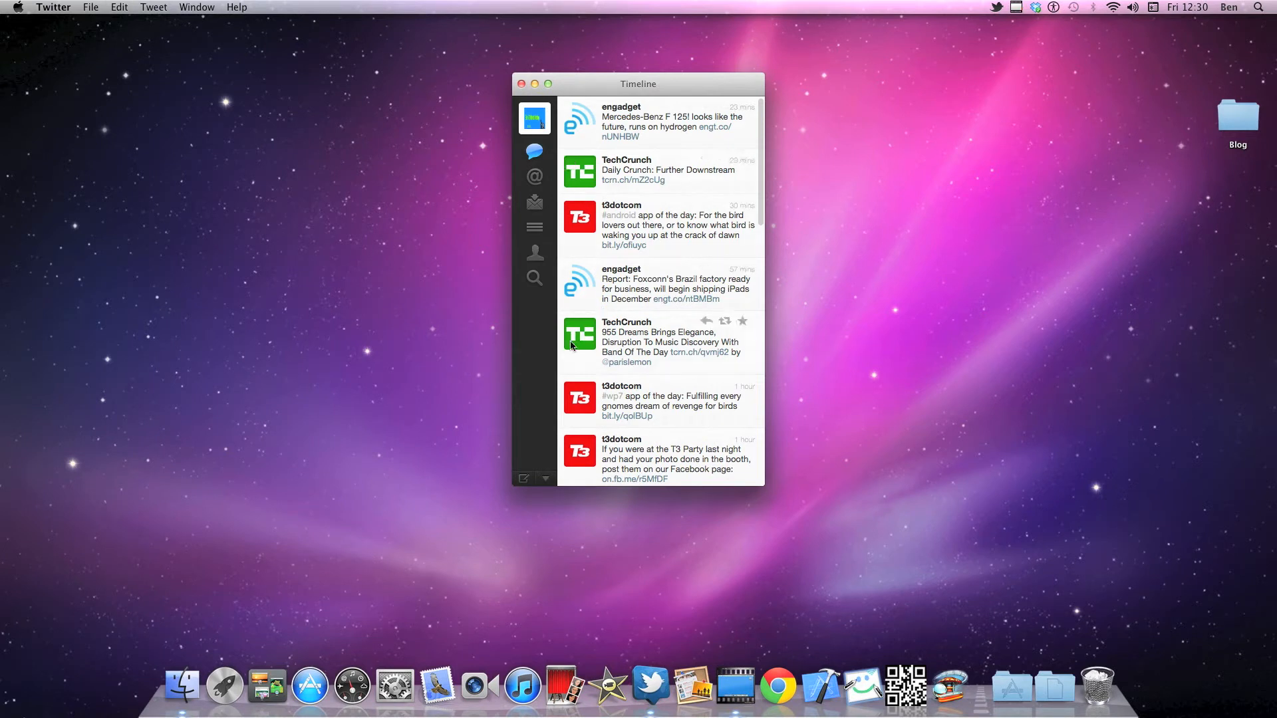
mouse_move(525, 480)
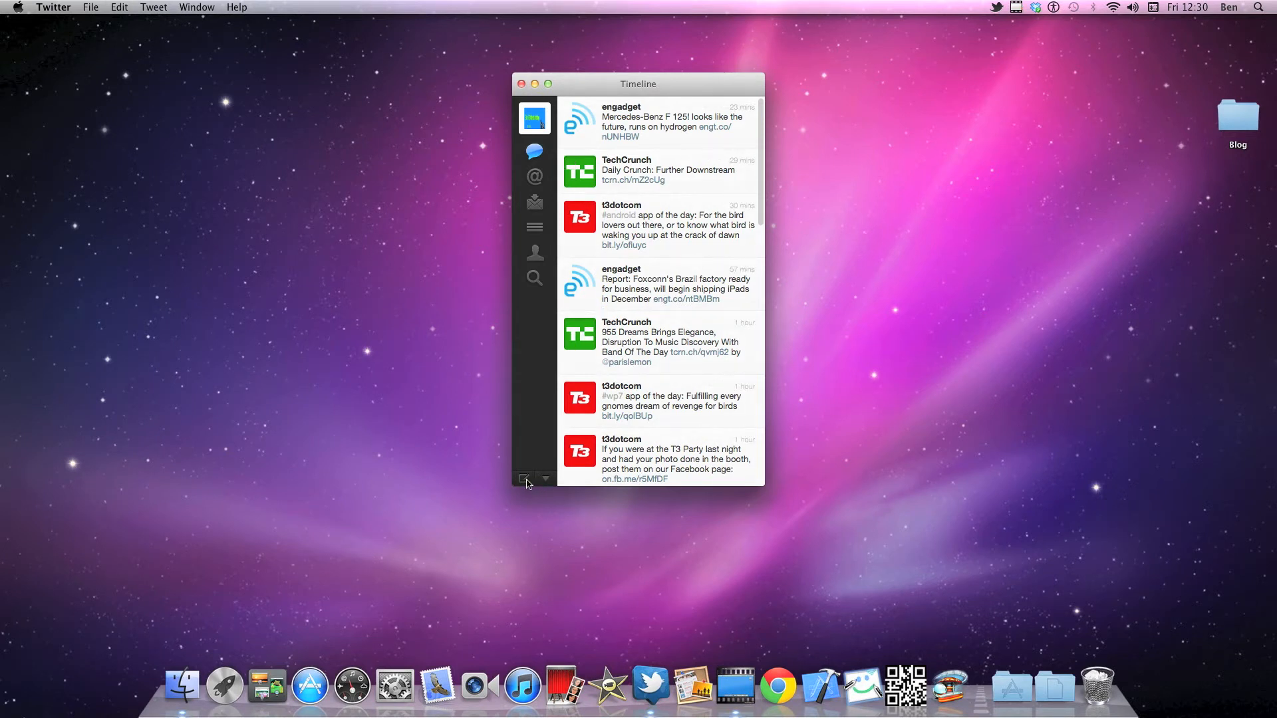
click(524, 479)
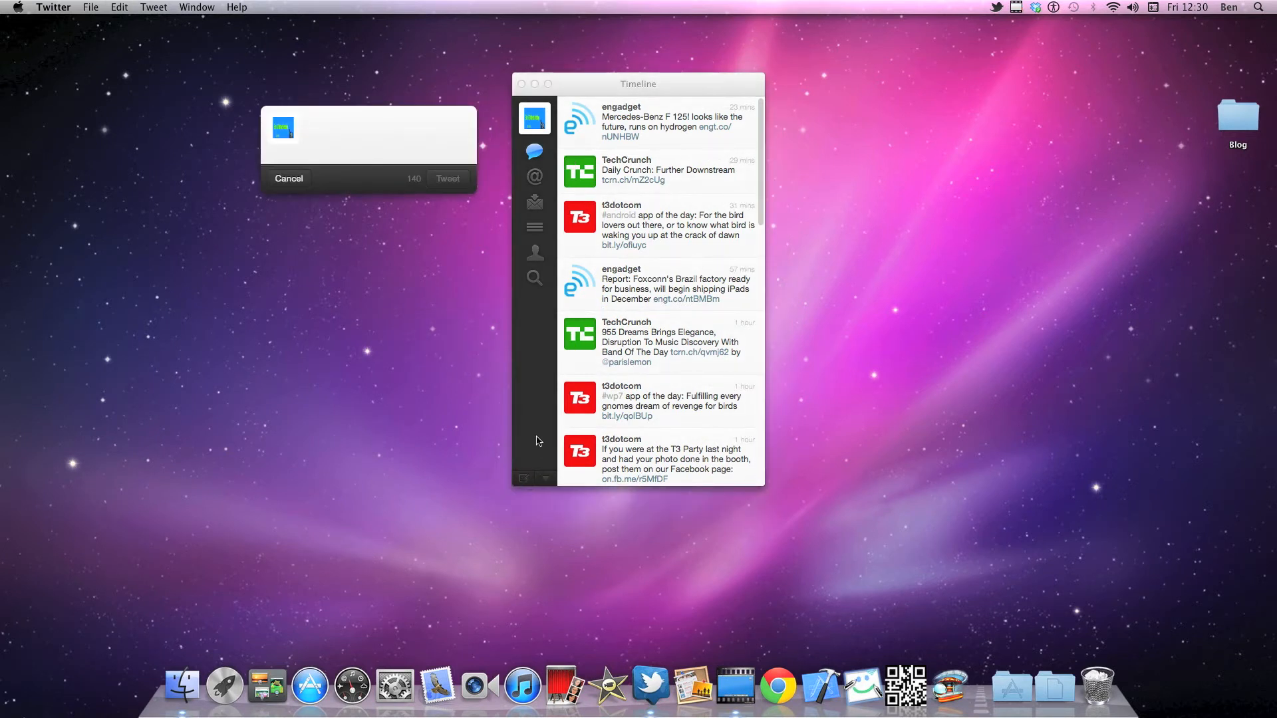
click(367, 131)
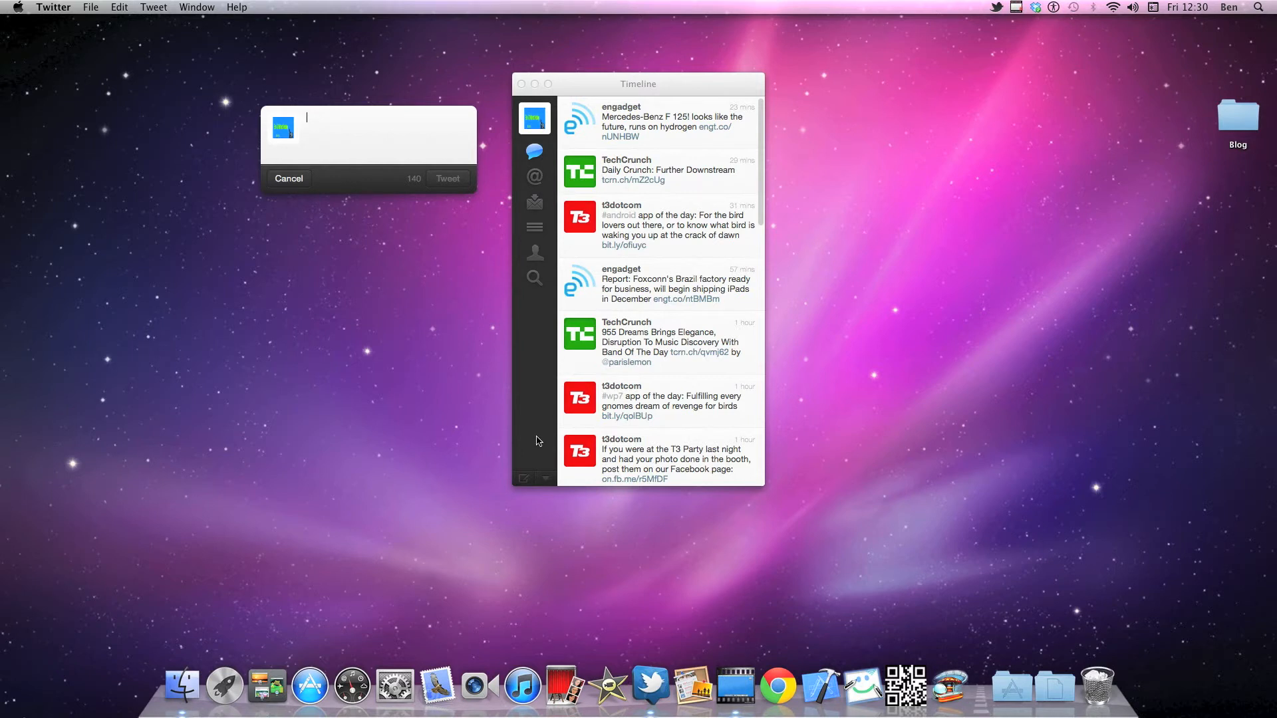
Write "Recording a video" as the tweet and publish it to the timeline
text(Recoding)
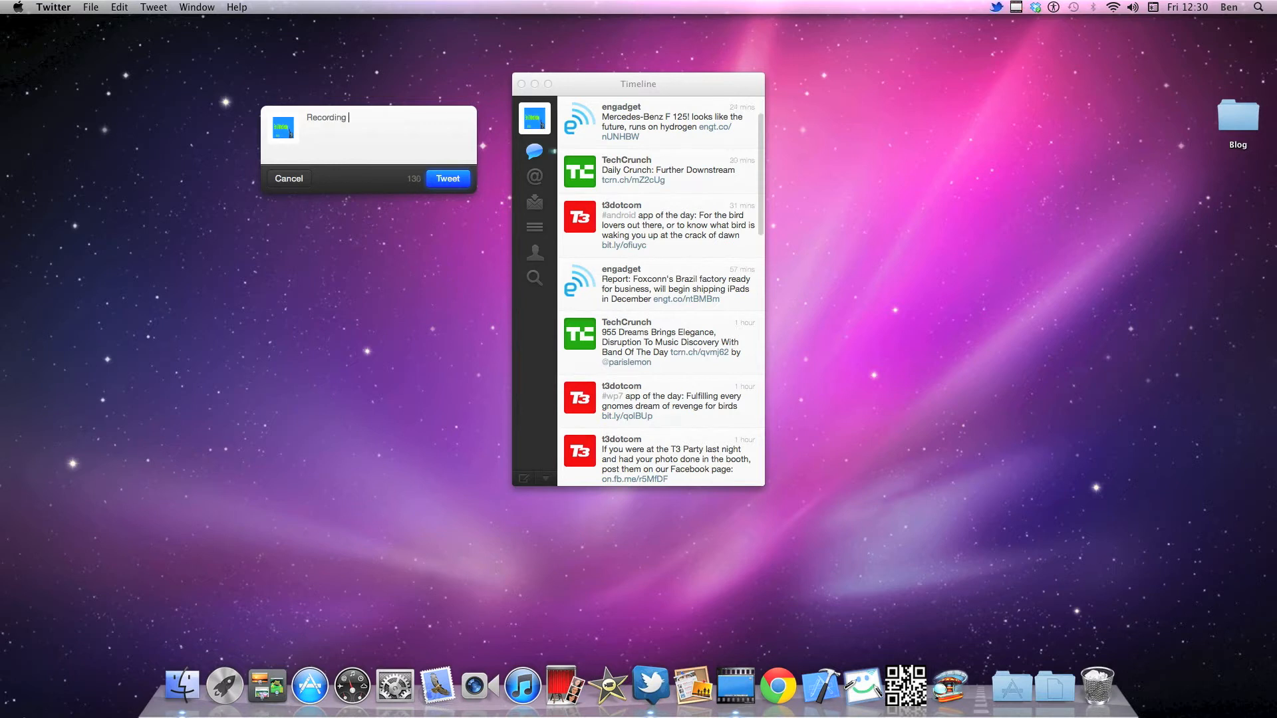
text(a vid)
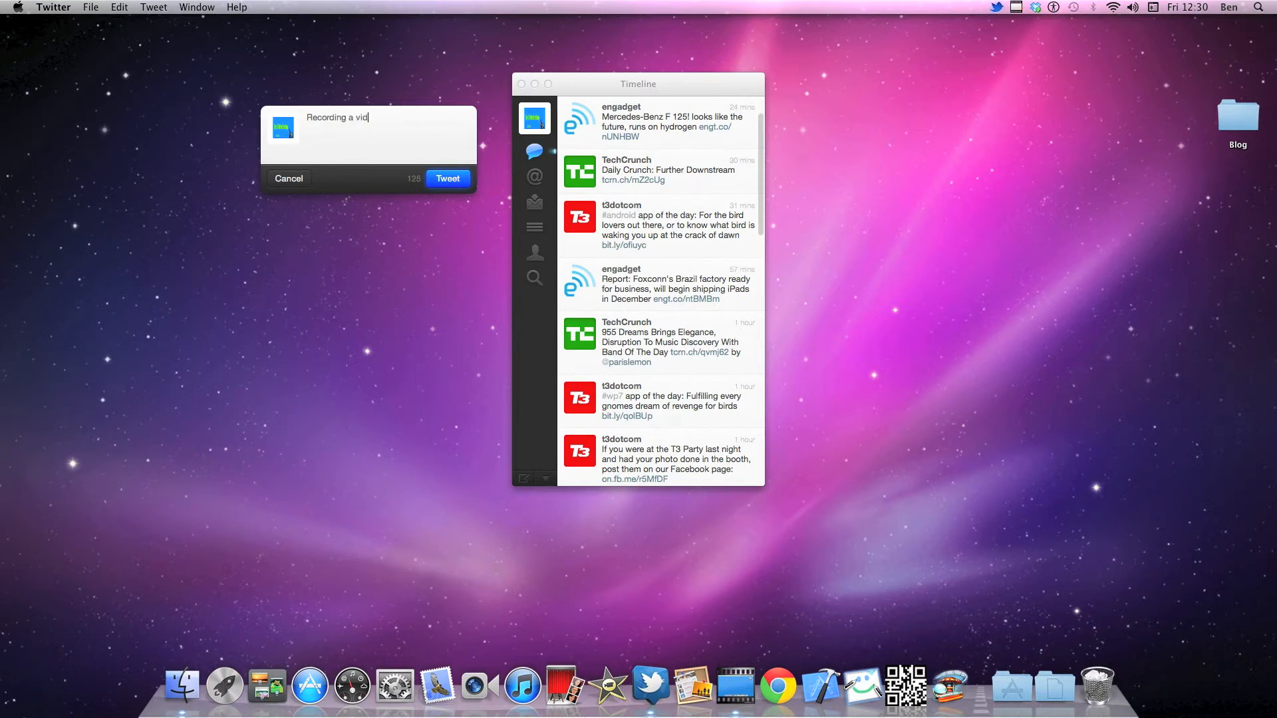
text(eo!)
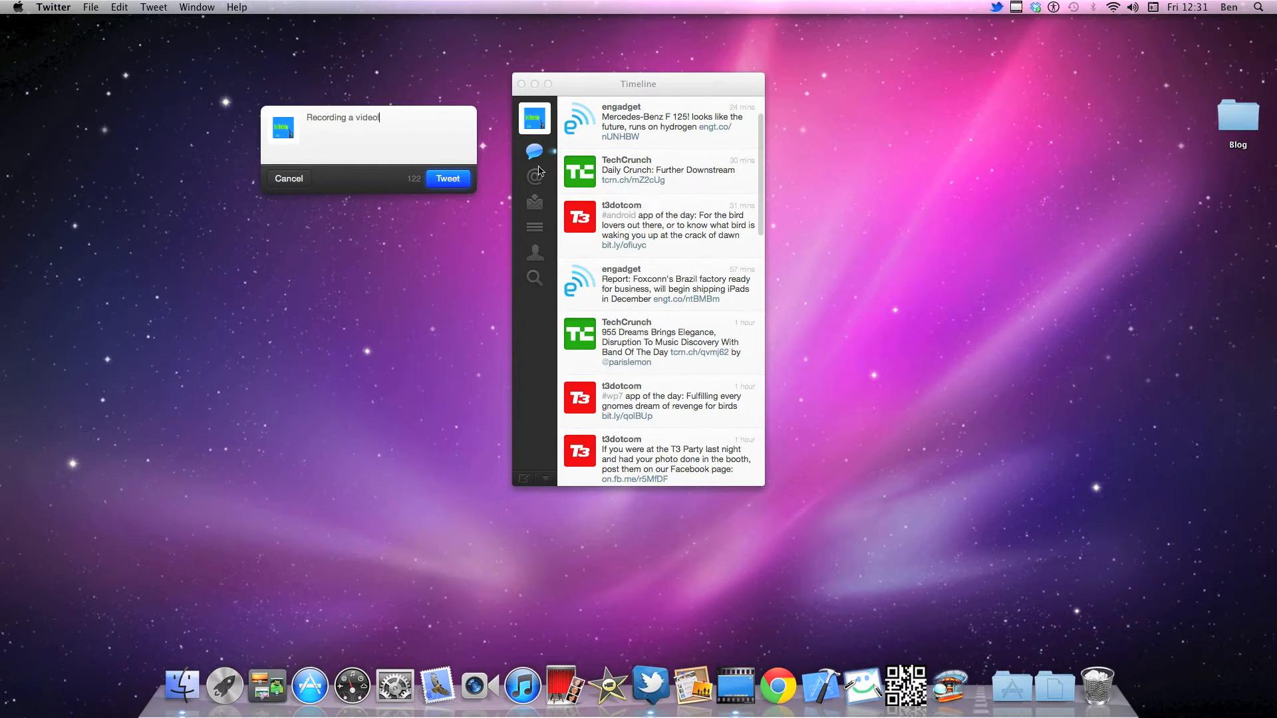
click(289, 178)
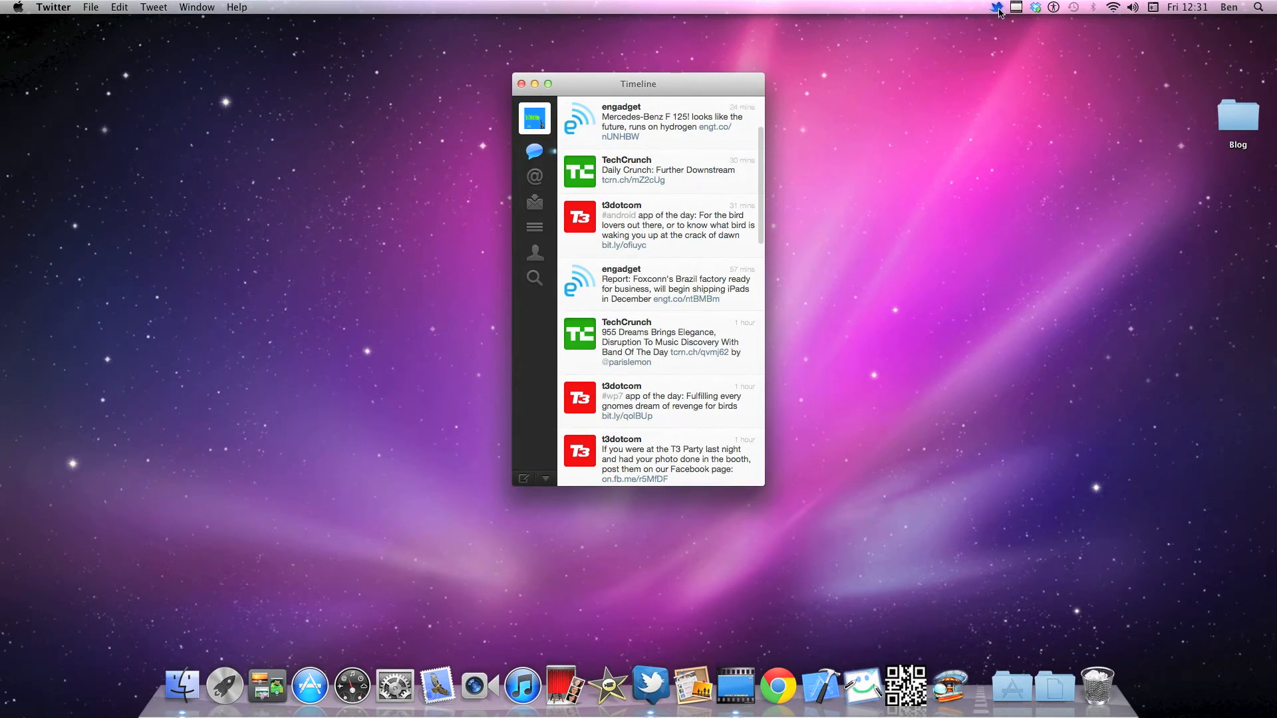
mouse_move(665, 274)
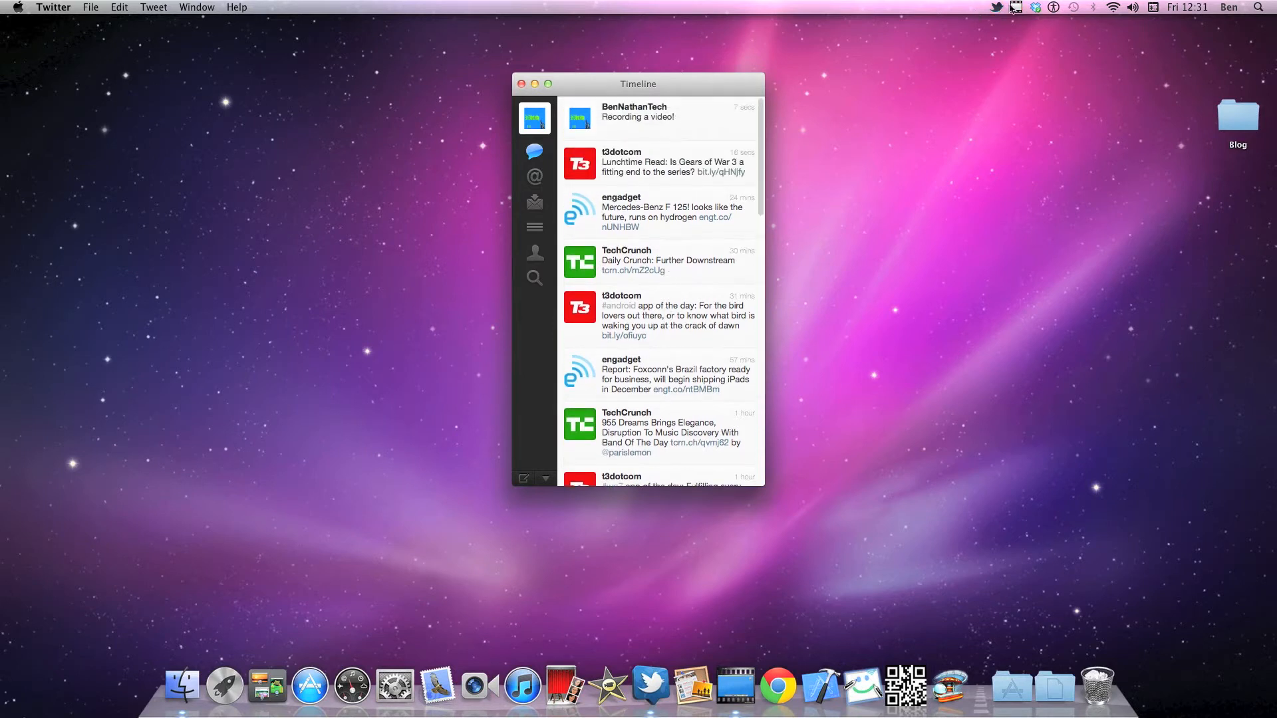
mouse_move(728, 190)
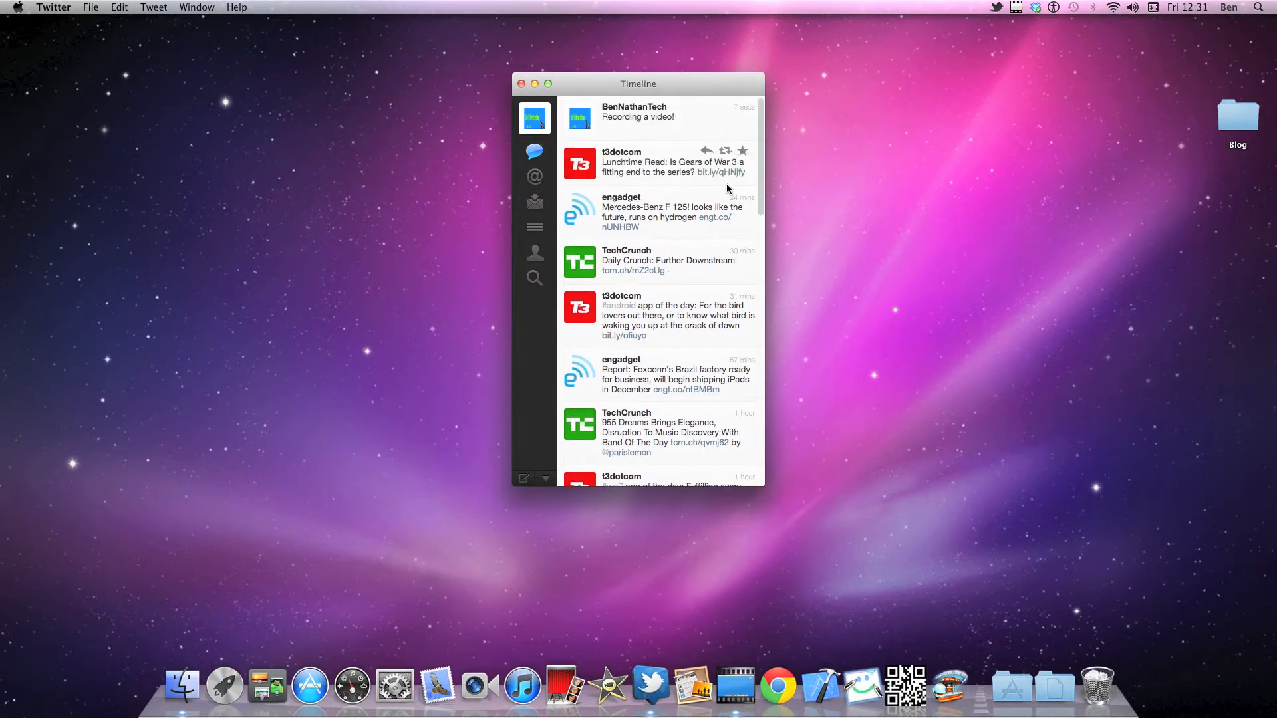
mouse_move(715, 117)
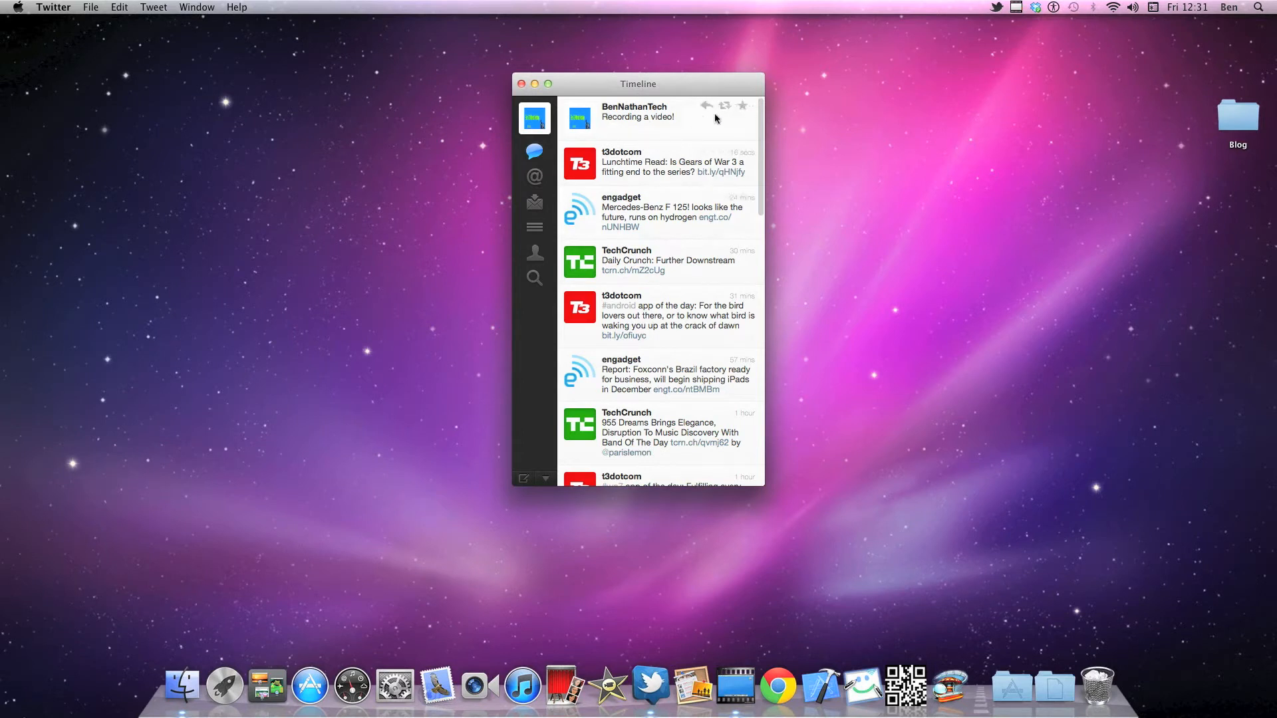
mouse_move(704, 177)
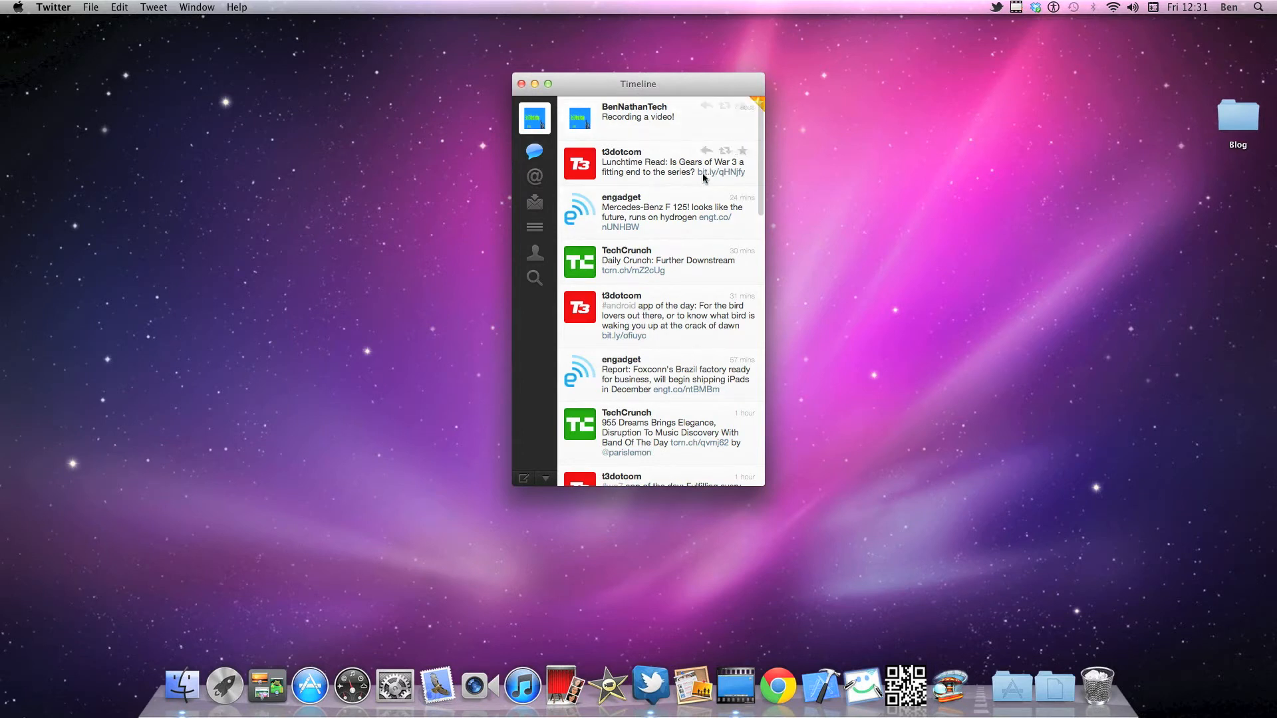
mouse_move(727, 144)
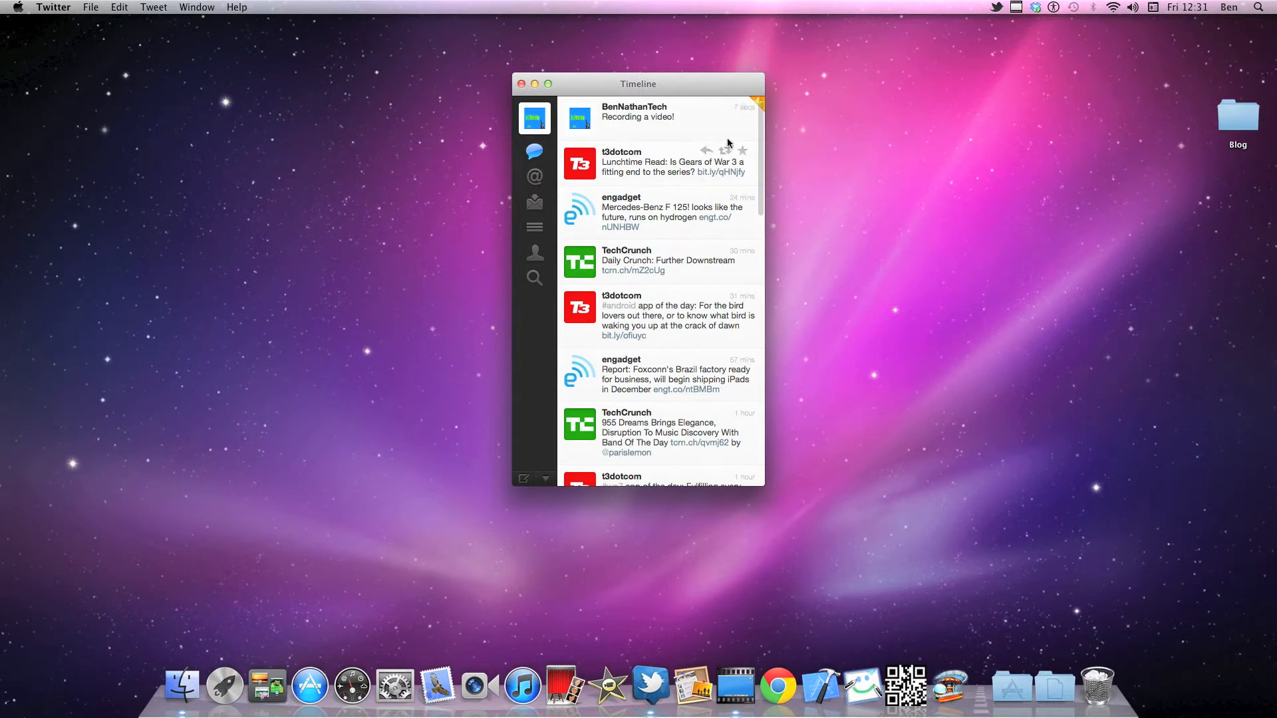
mouse_move(705, 111)
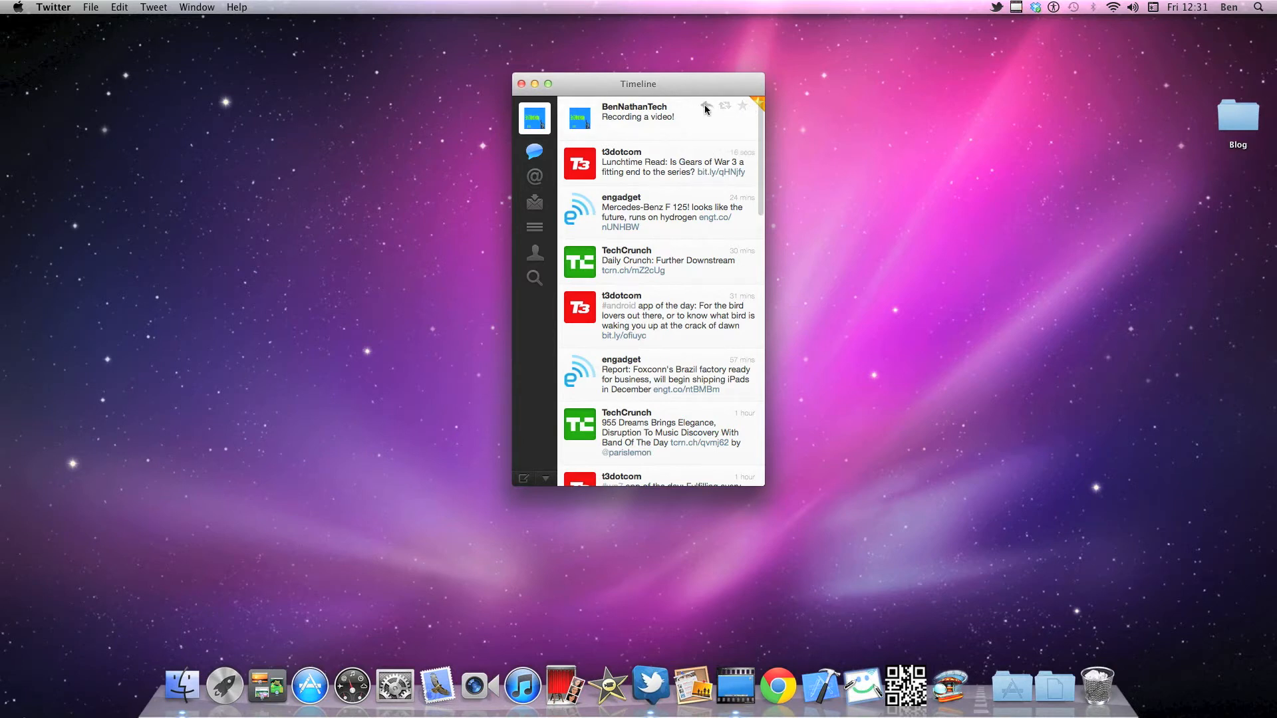
Quit Twitter, launch QREncoder and generate a QR code for ben-nathan-techstop.com
click(521, 82)
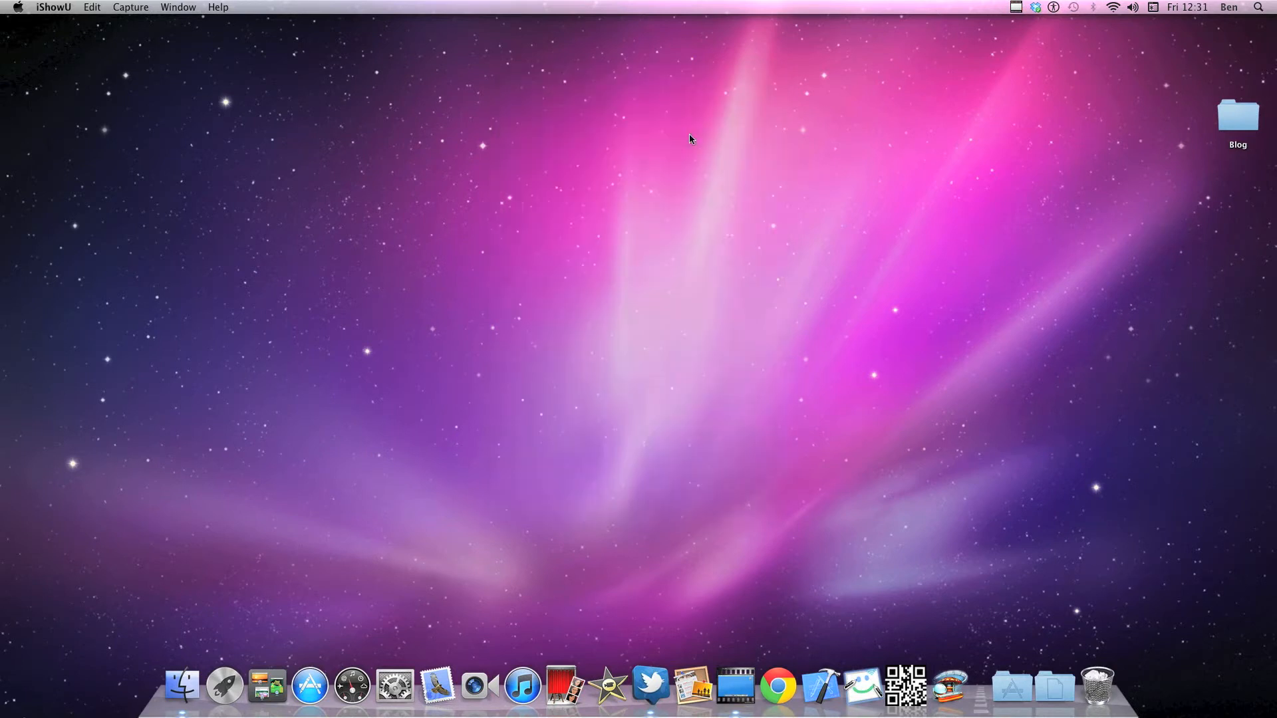
mouse_move(778, 371)
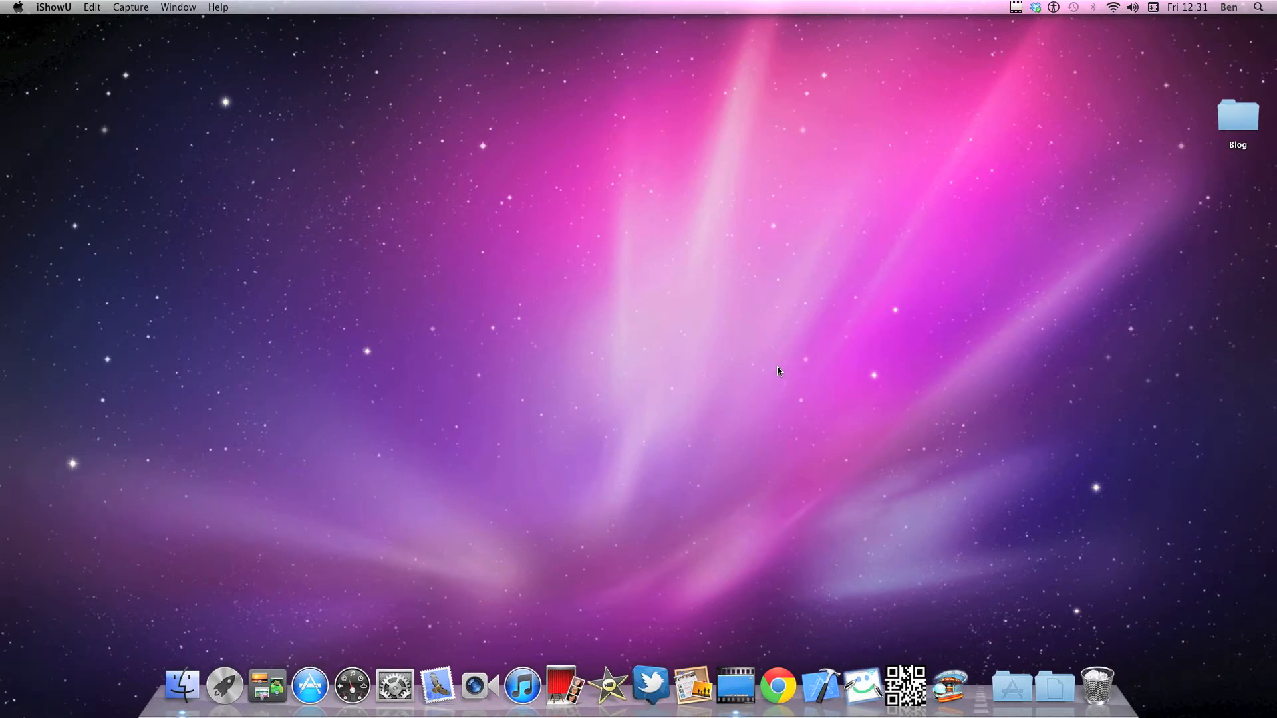
click(906, 683)
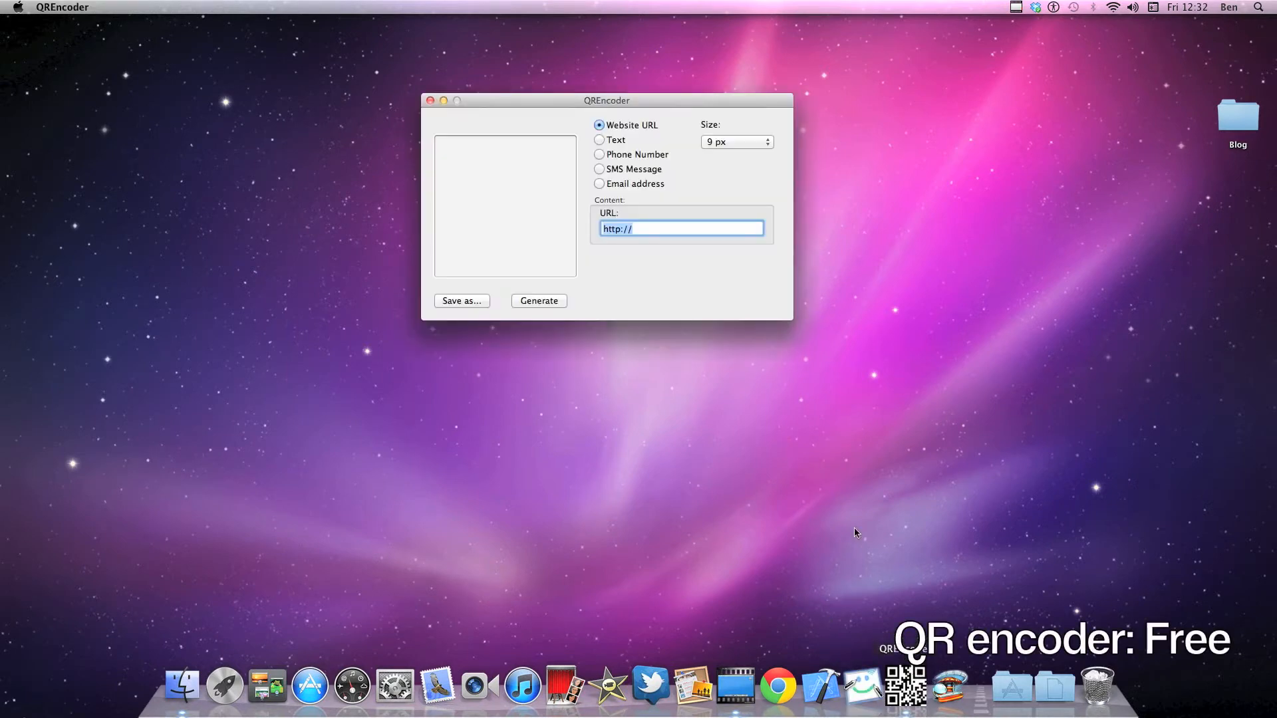
mouse_move(671, 228)
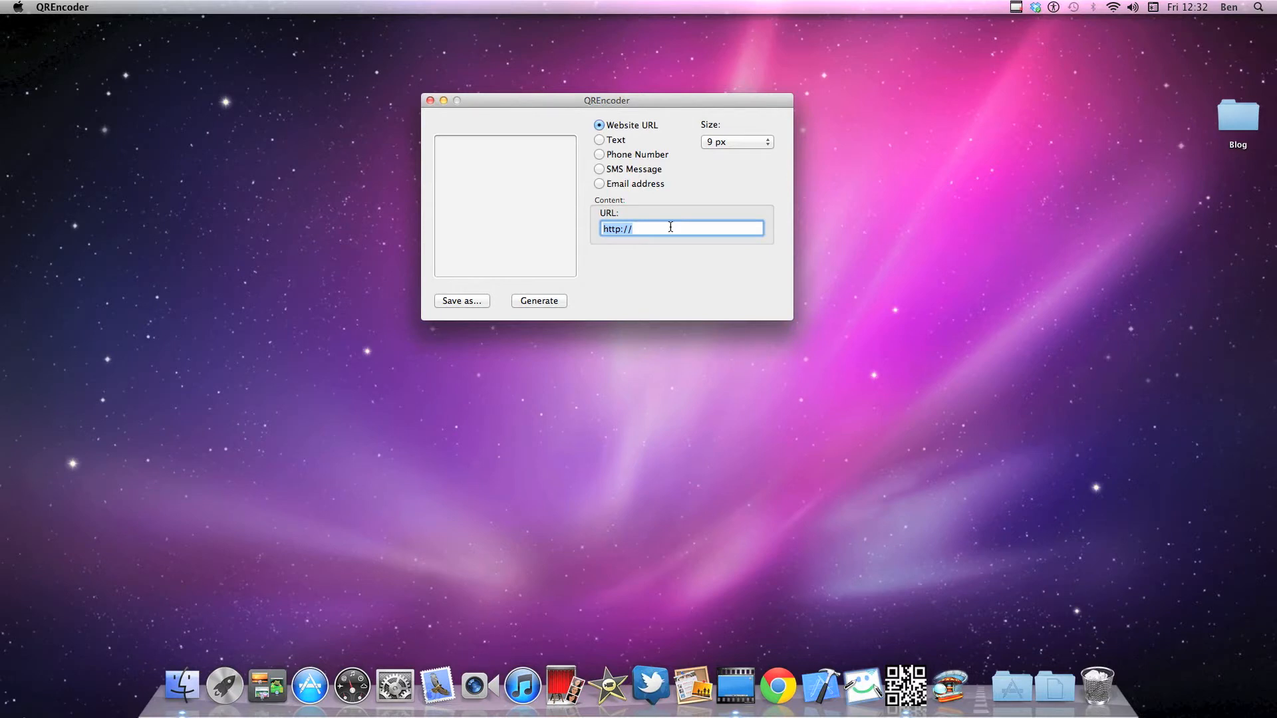
text(ben-na)
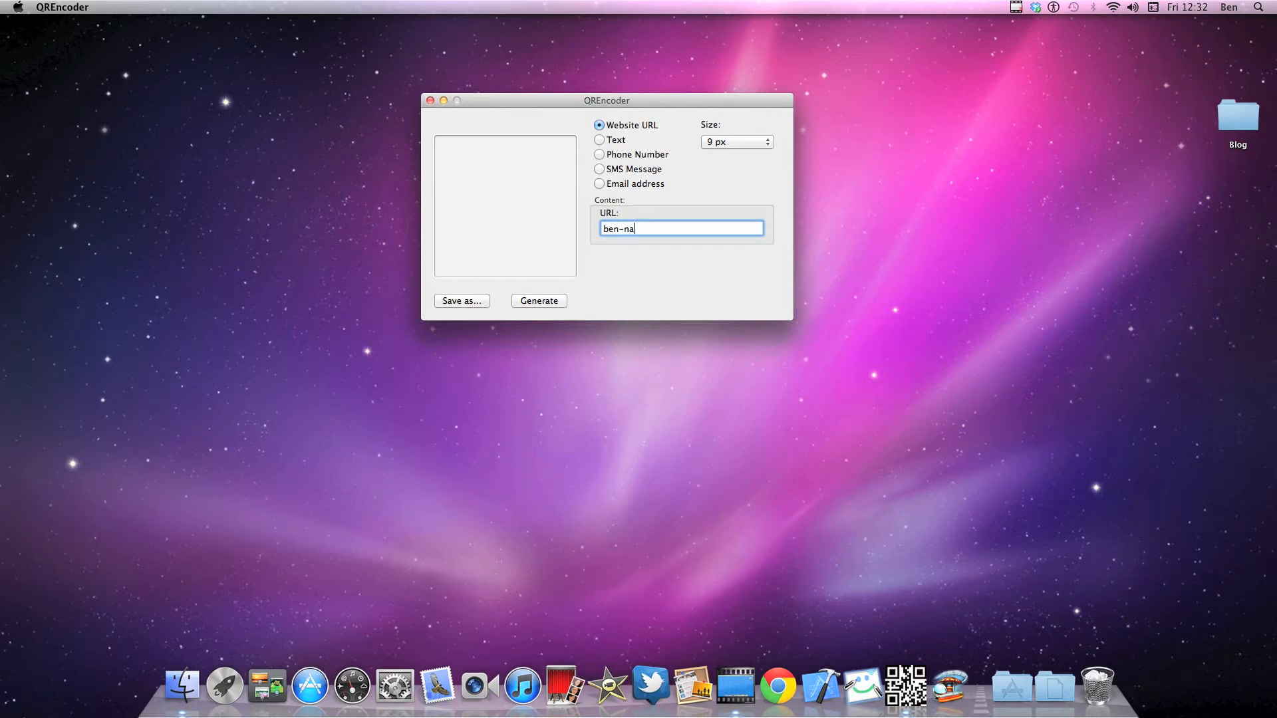
text(than)
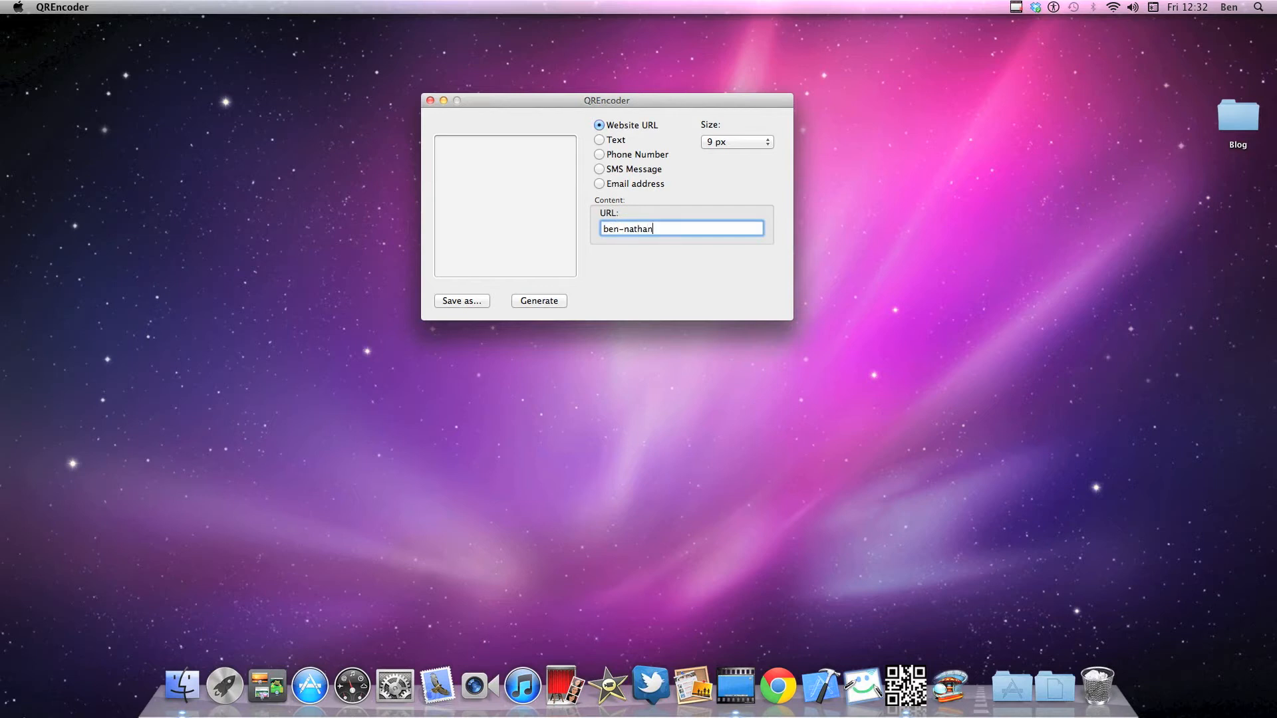
text(-techstop)
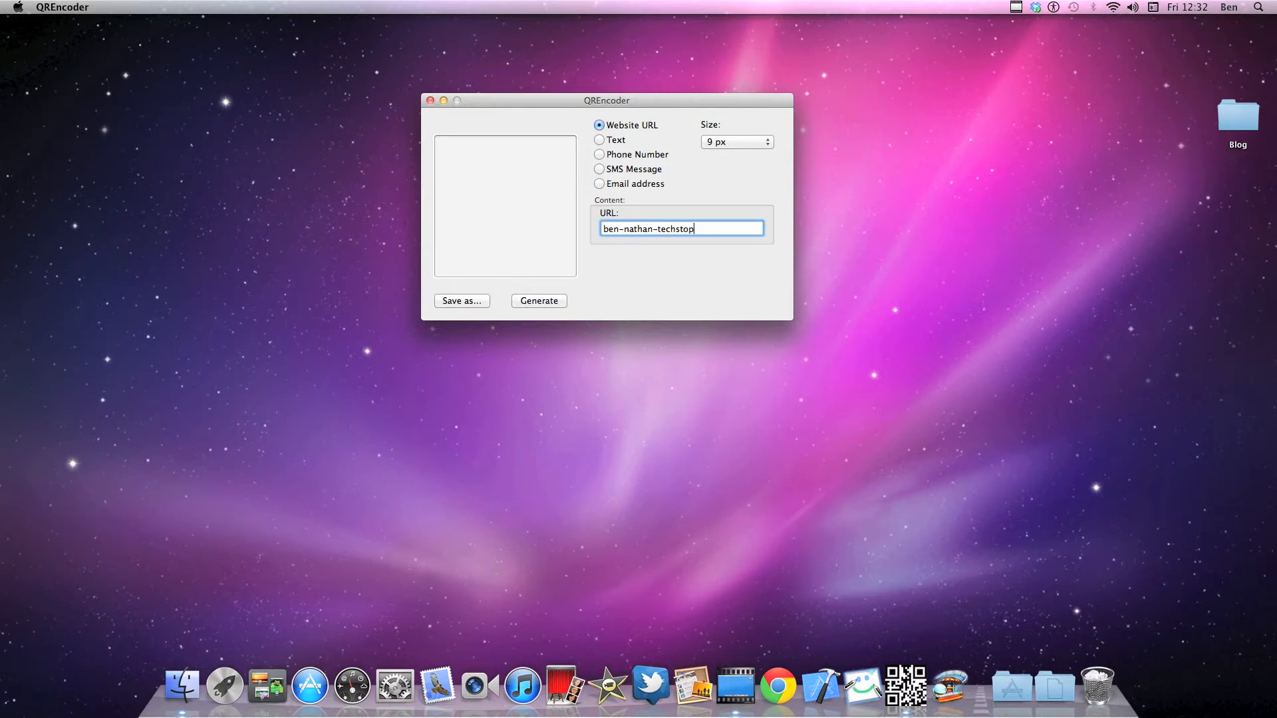
text(.com)
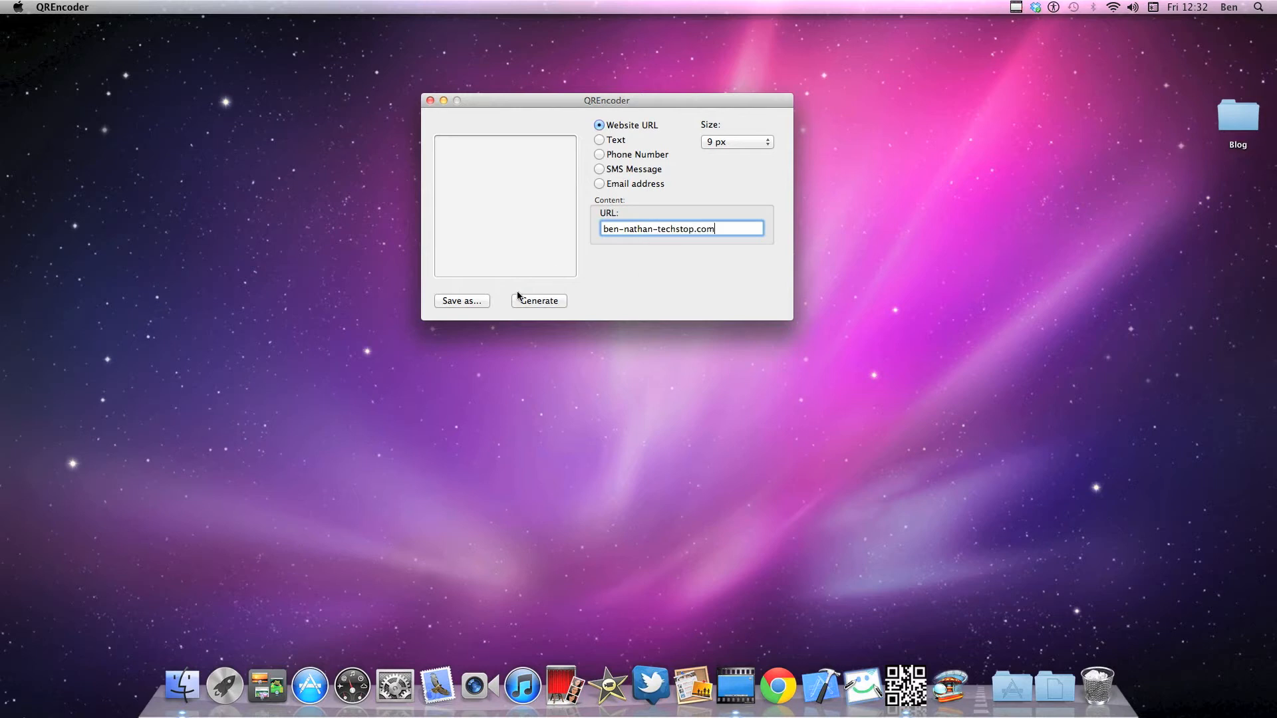
click(539, 301)
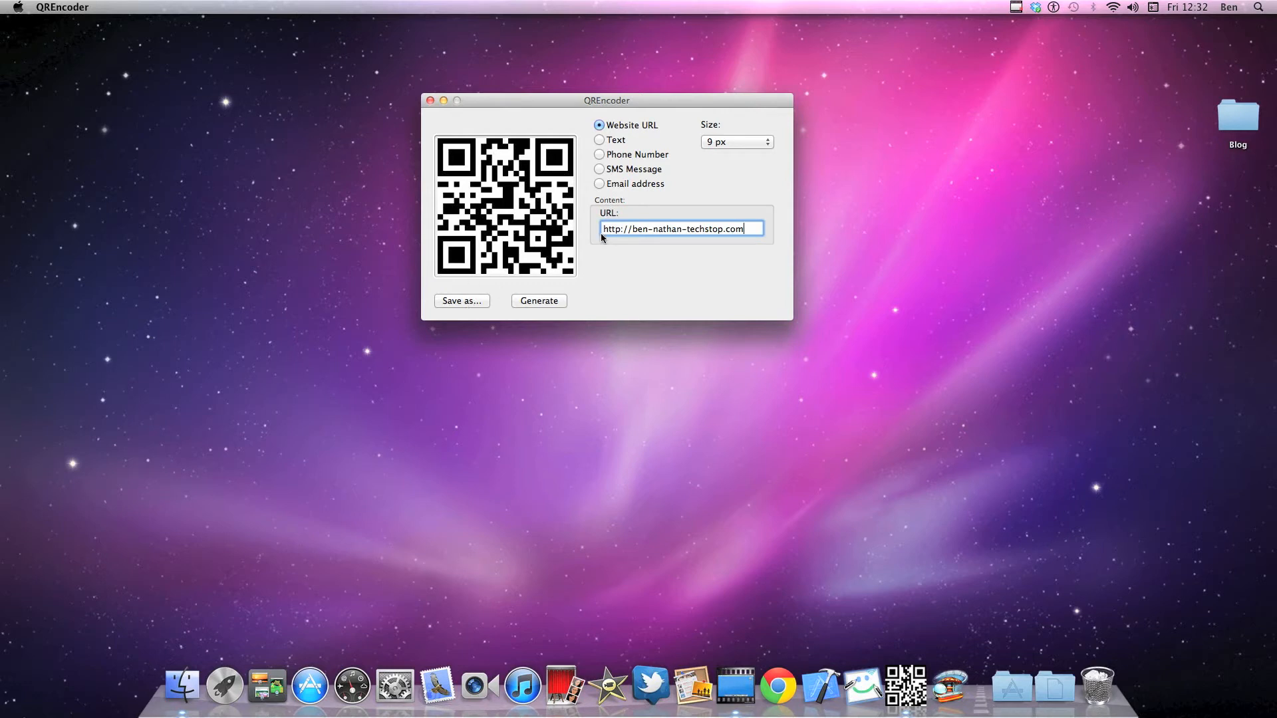
Encode the plain text "Hello, and welcome", then switch to the SMS Message type
click(600, 140)
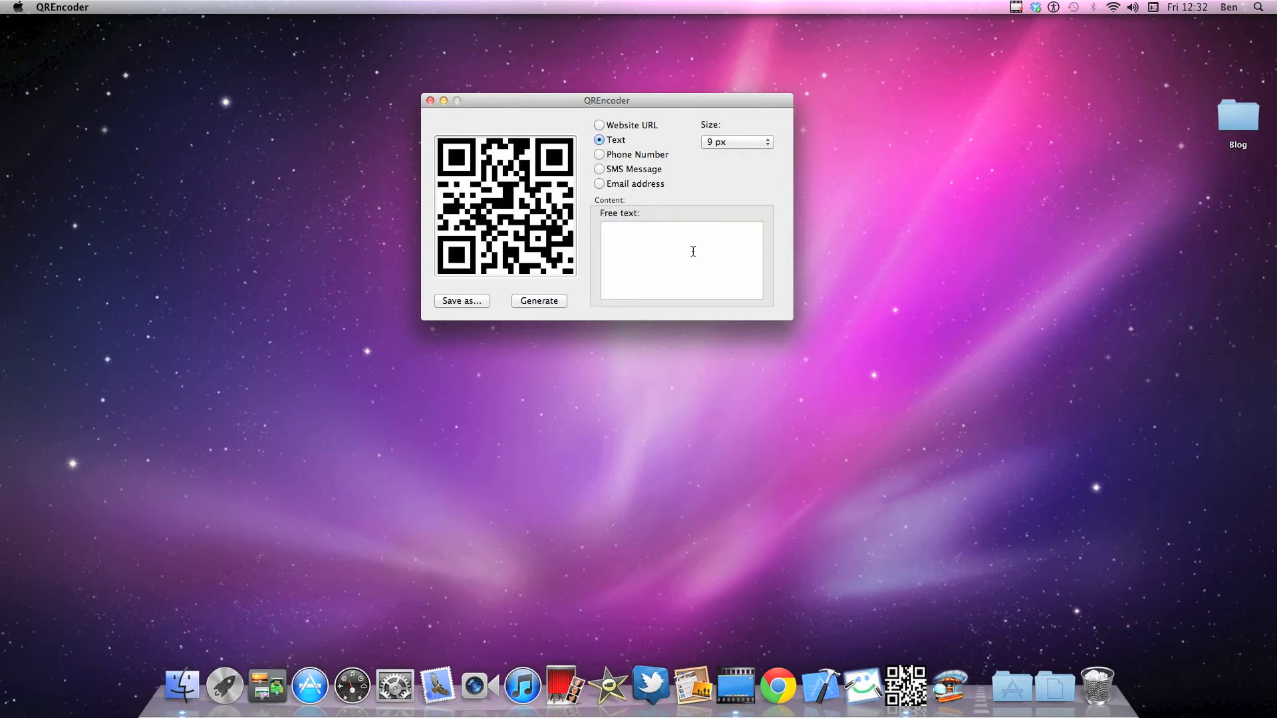
text(H)
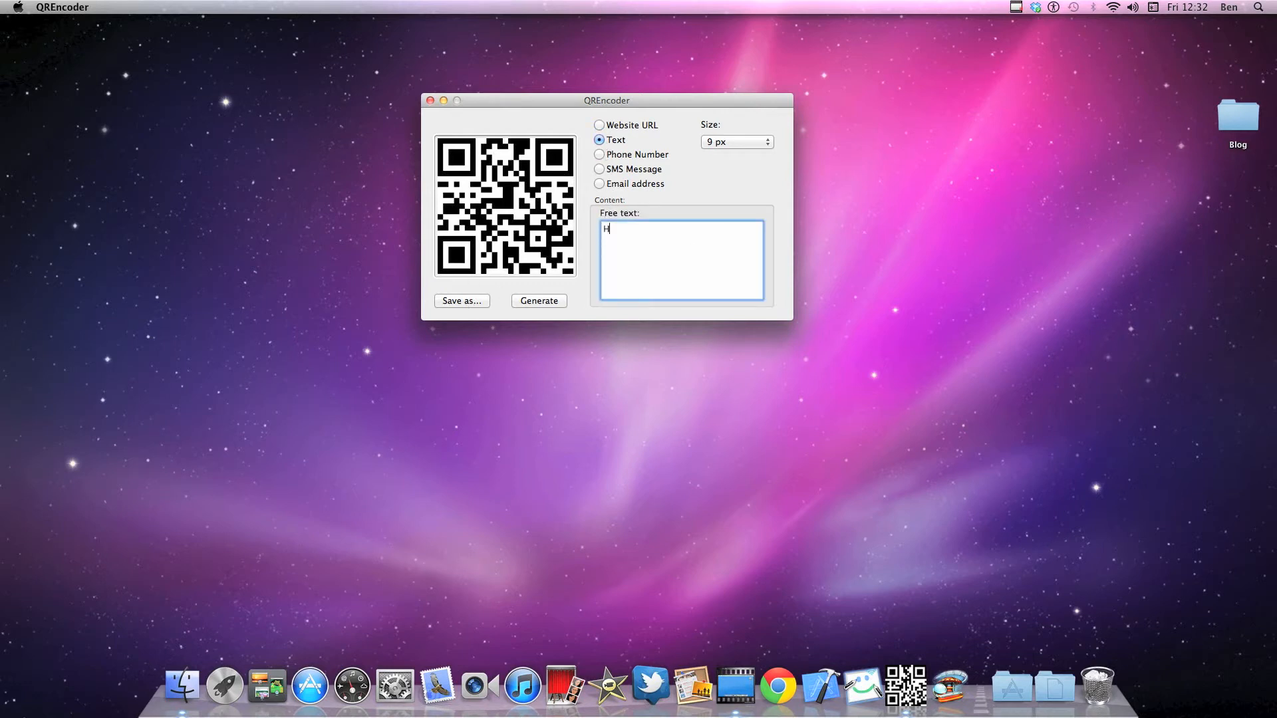
text(ello, a)
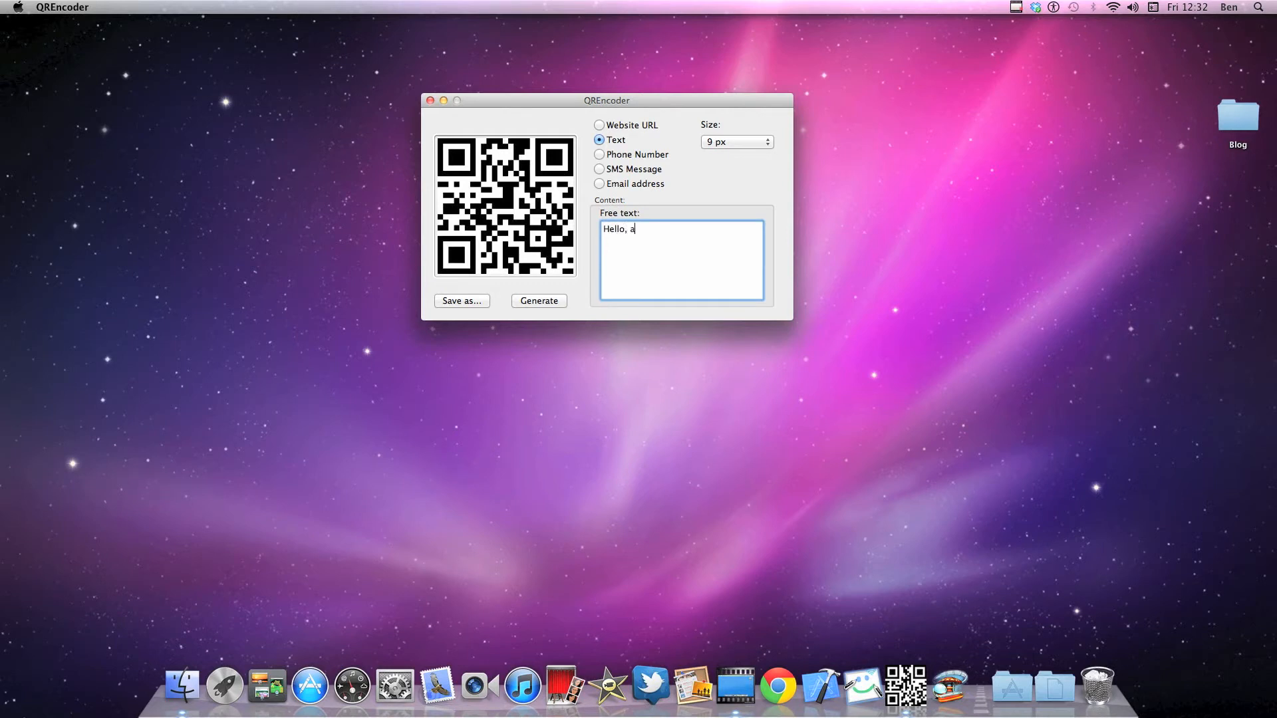
text(nd wel)
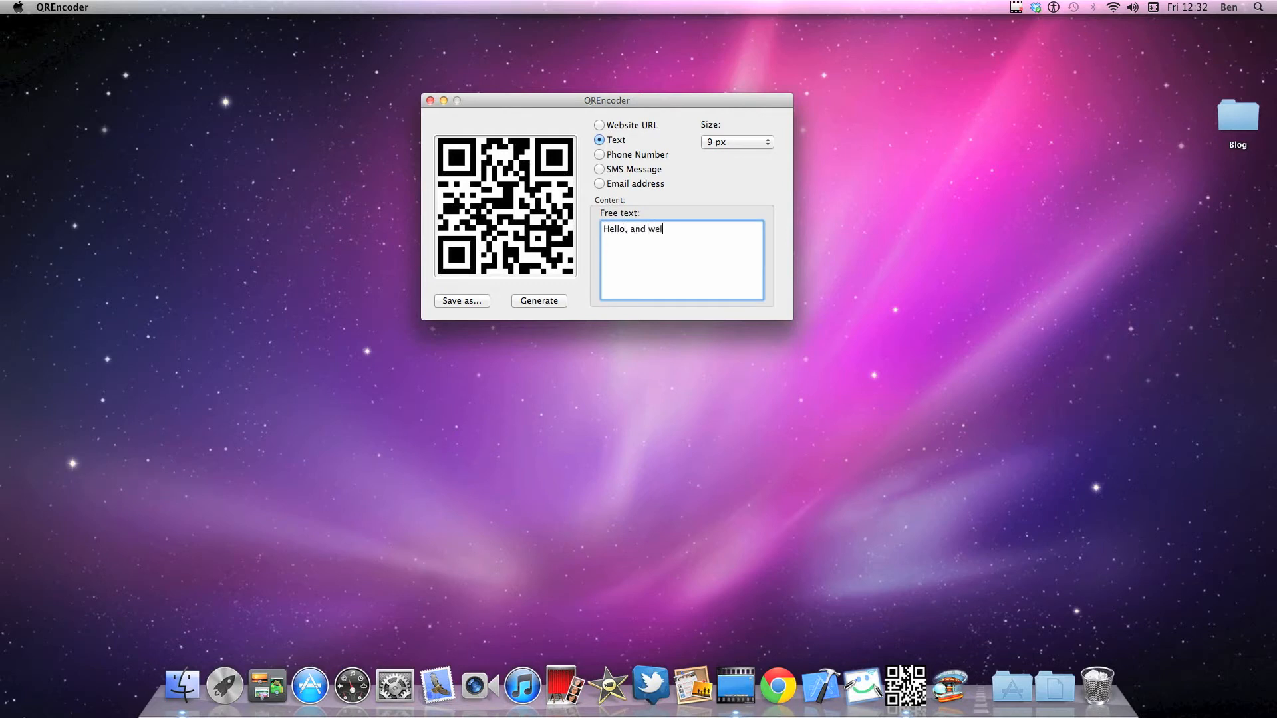
text(come)
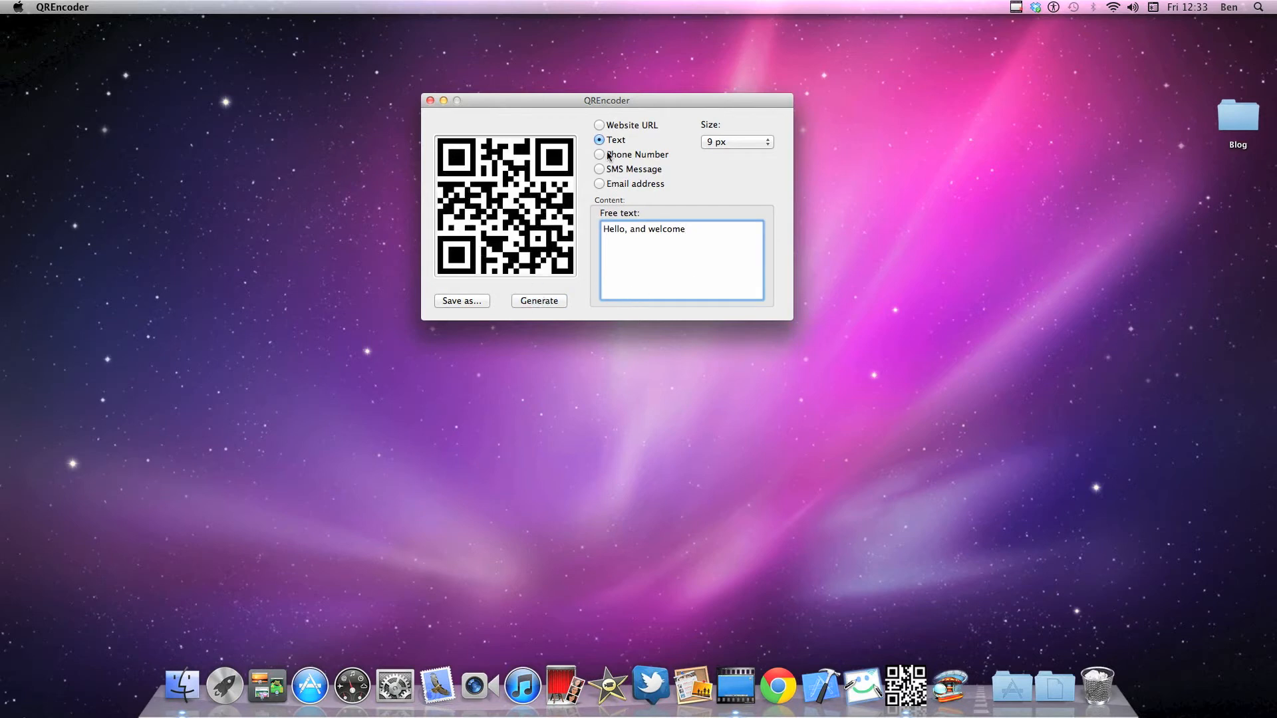
click(600, 169)
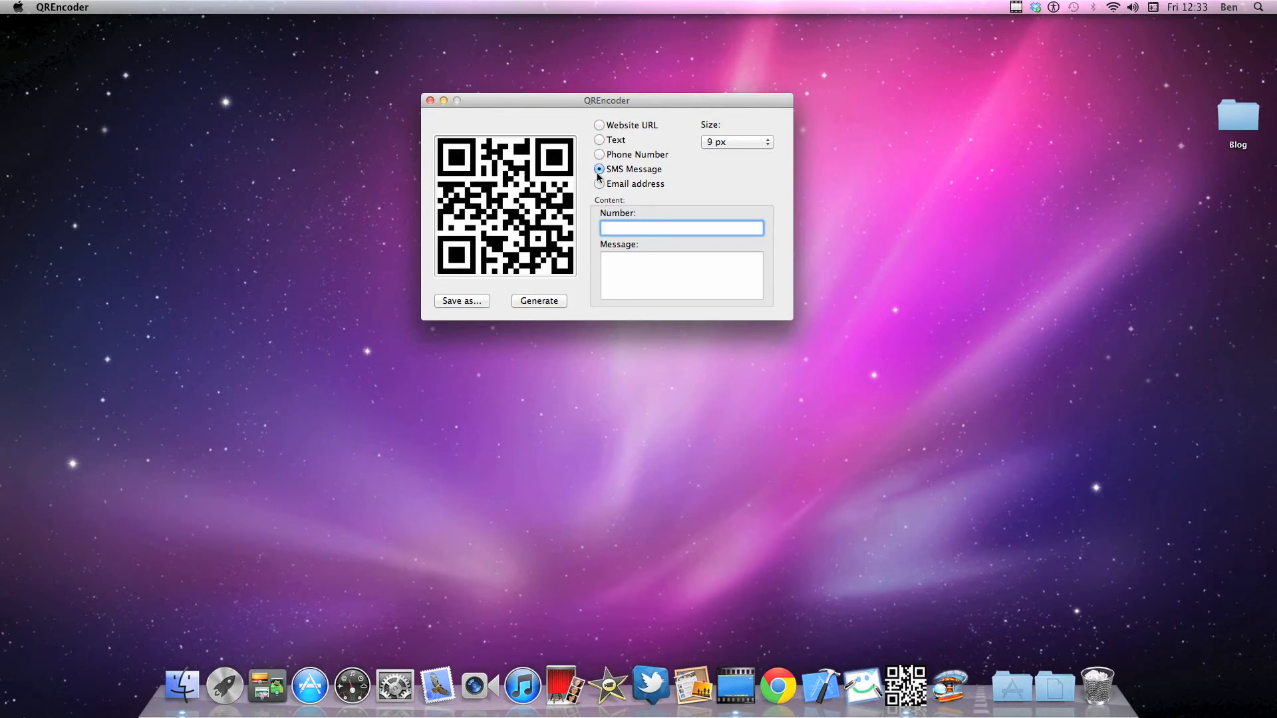
mouse_move(600, 185)
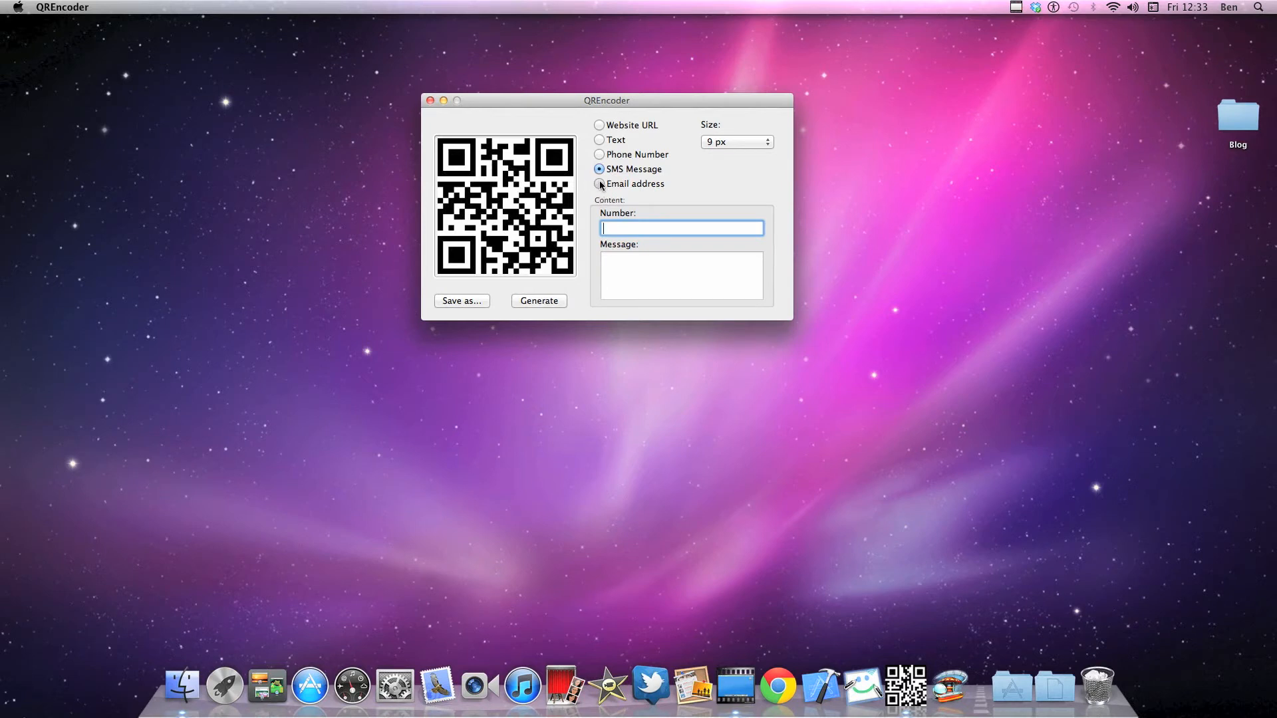
Launch Pinball HD and resume the Wild West table, reaching its 69,990 score table
click(600, 183)
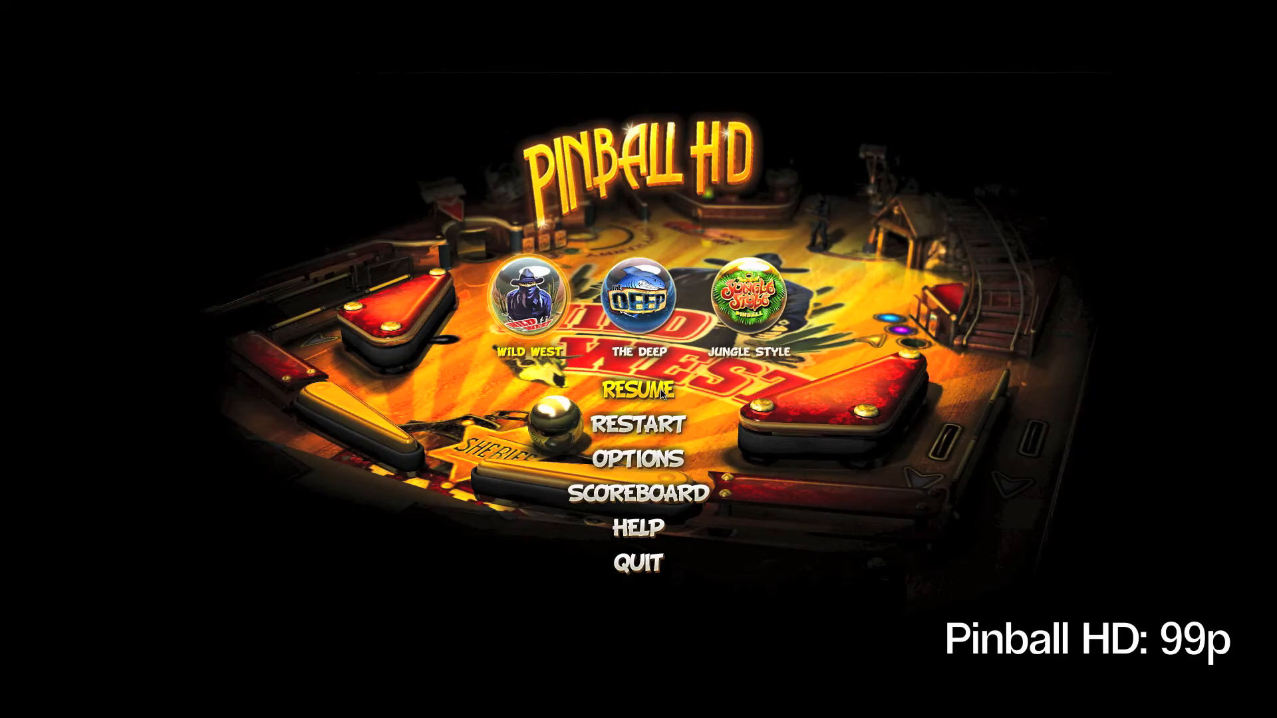
click(639, 390)
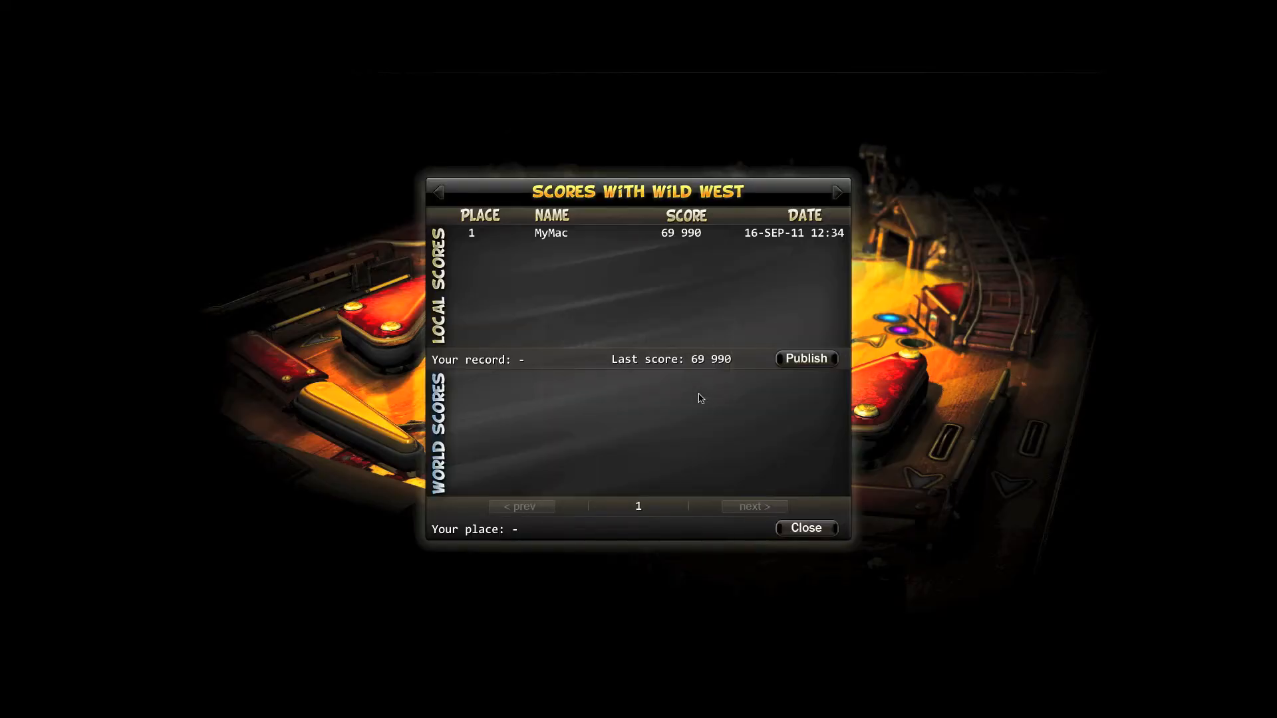
Close the Wild West scores and start a round on The Deep table
click(805, 528)
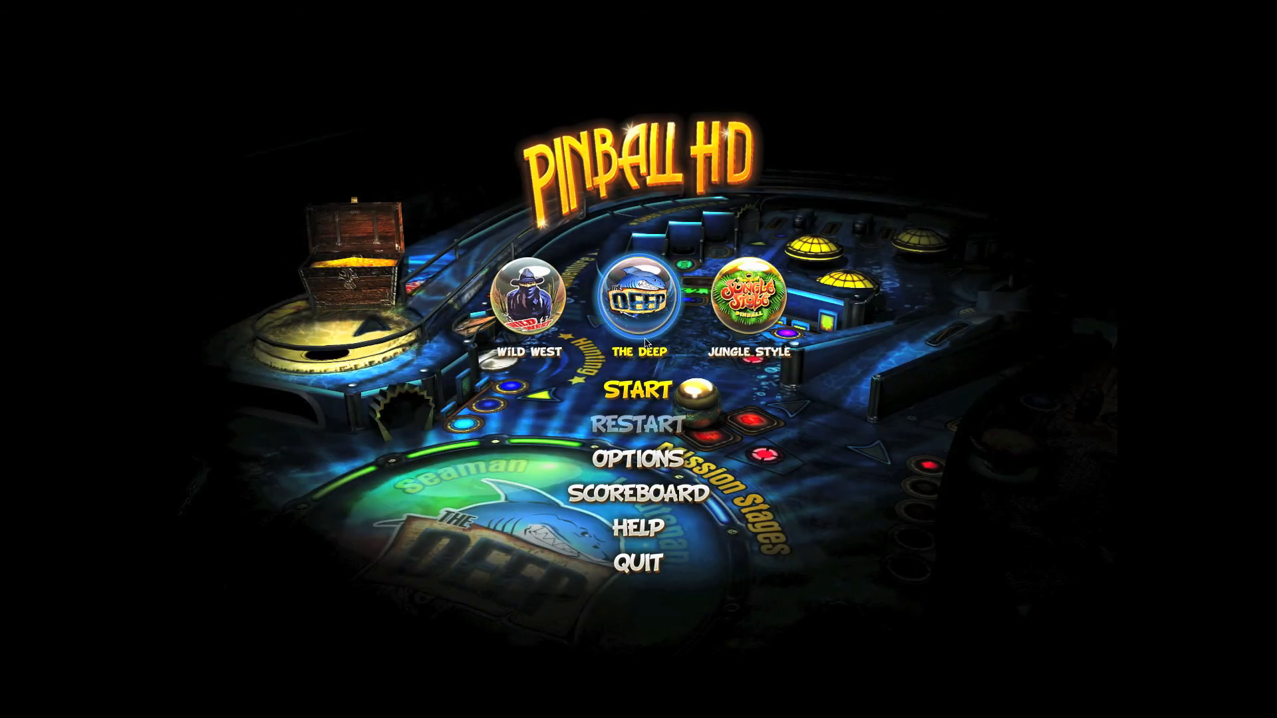
click(631, 389)
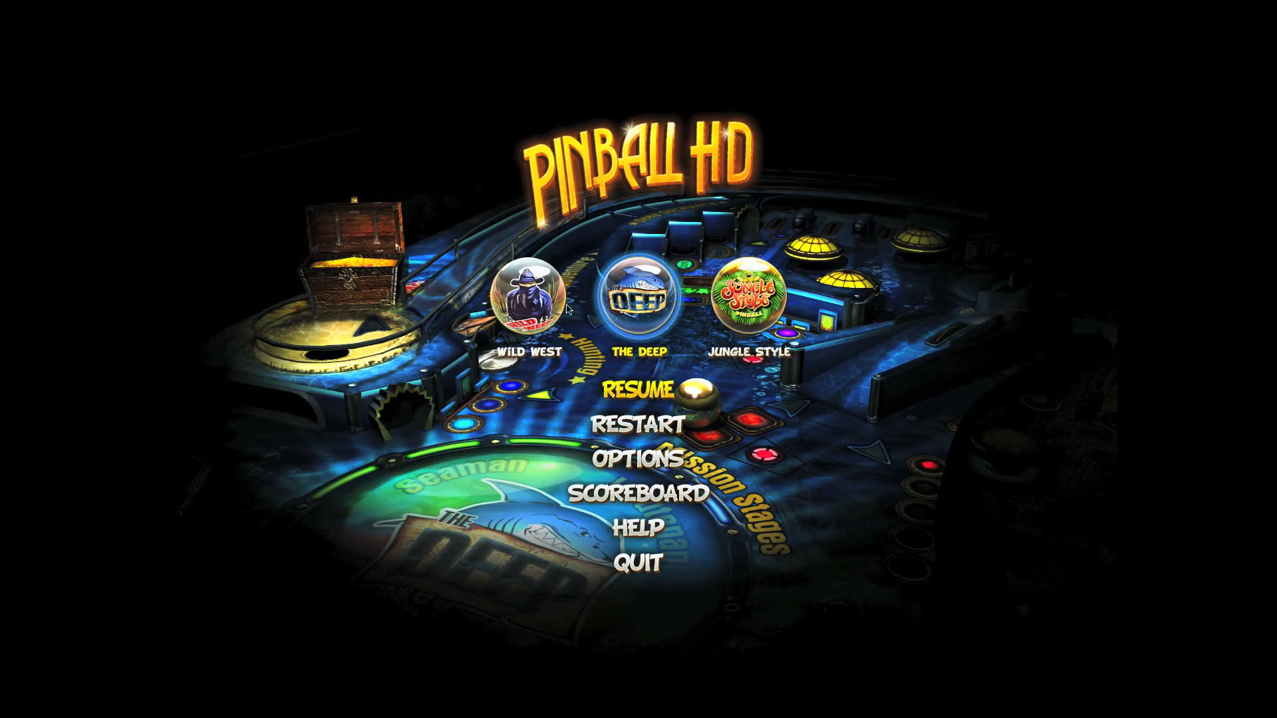
click(745, 293)
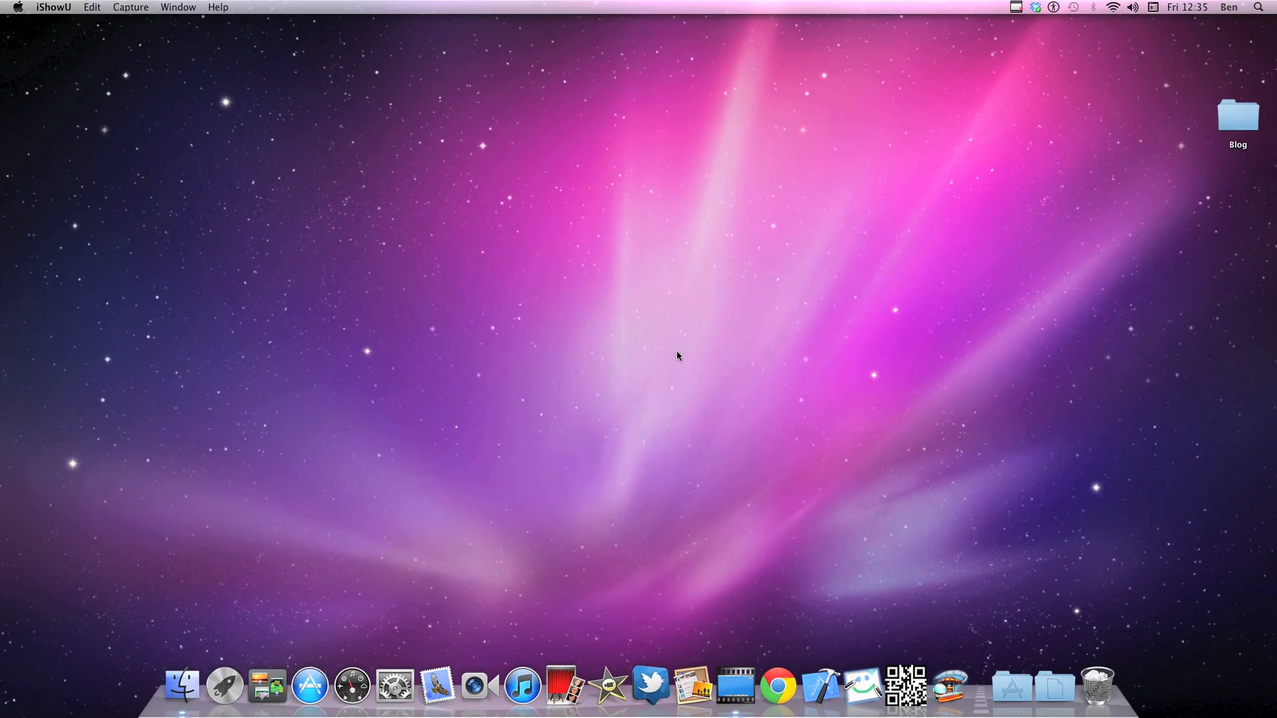
mouse_move(668, 340)
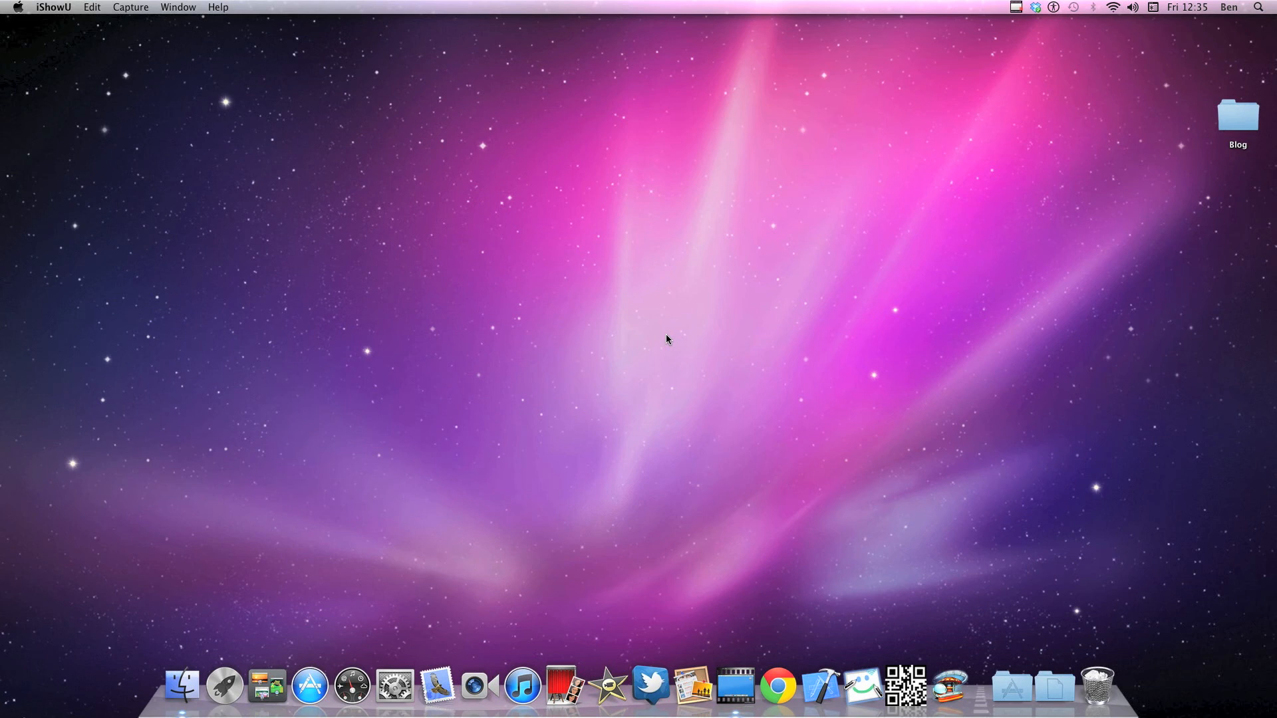
mouse_move(701, 431)
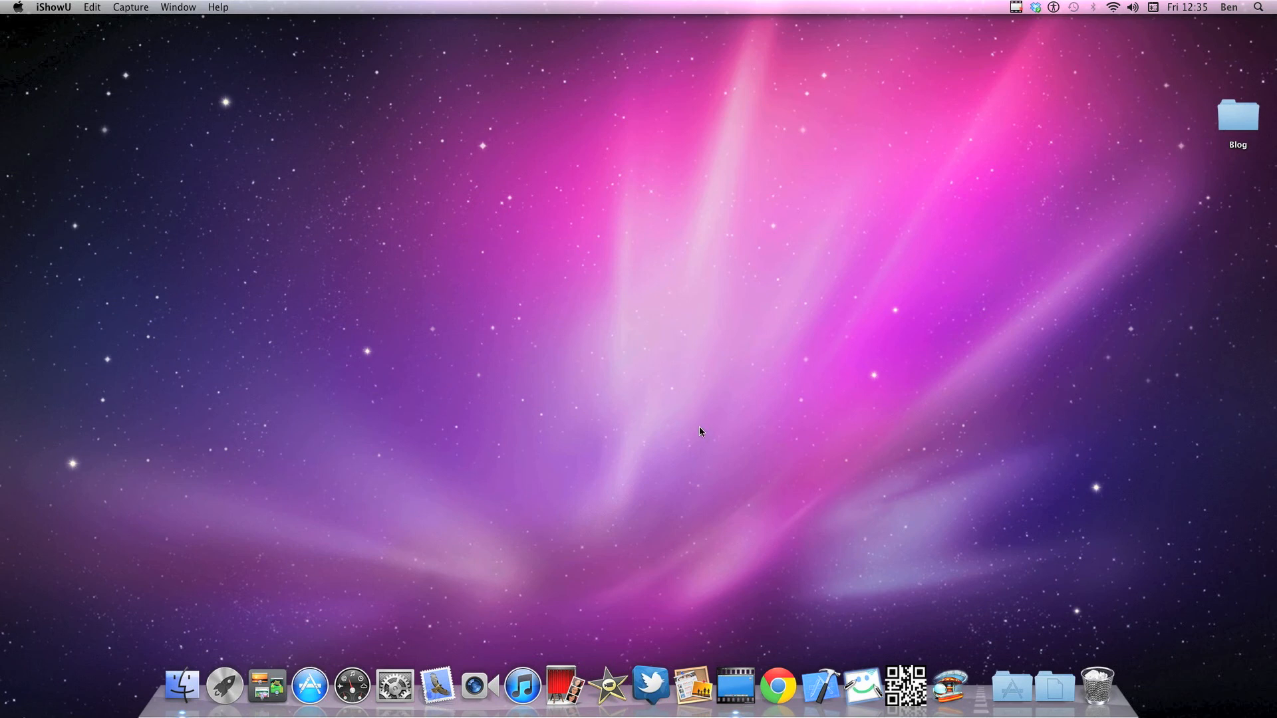
mouse_move(954, 687)
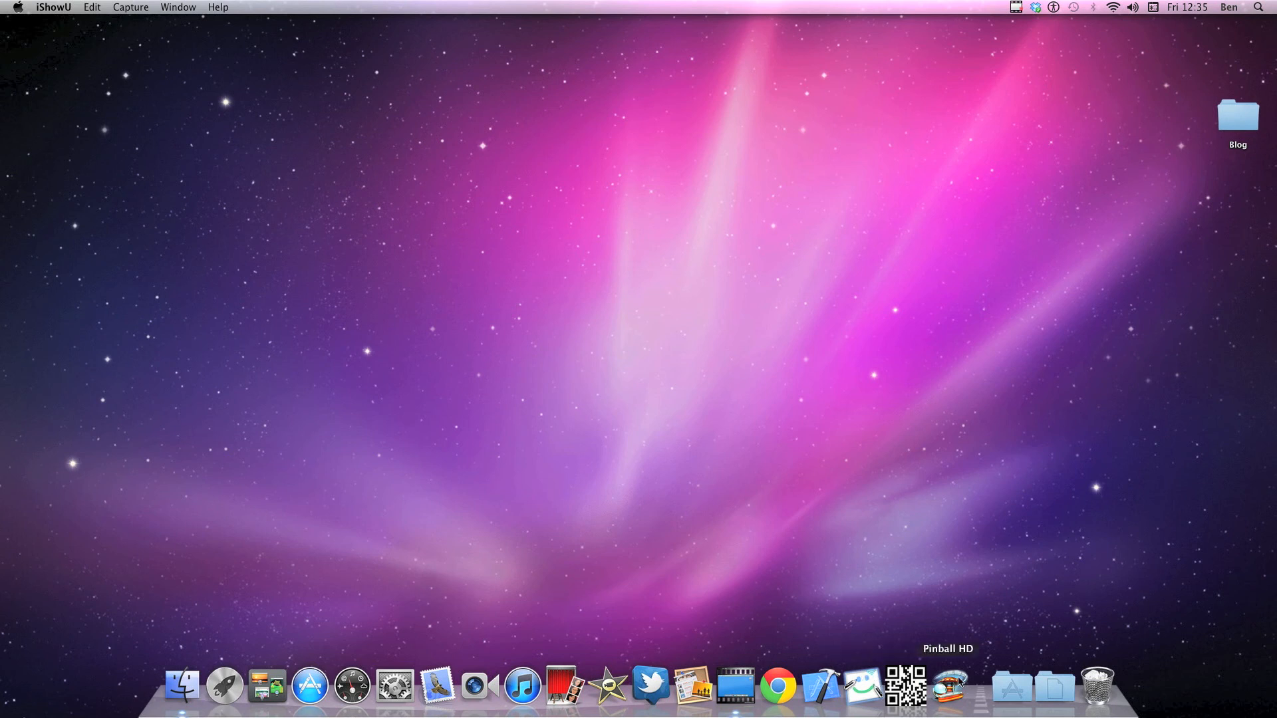
mouse_move(750, 626)
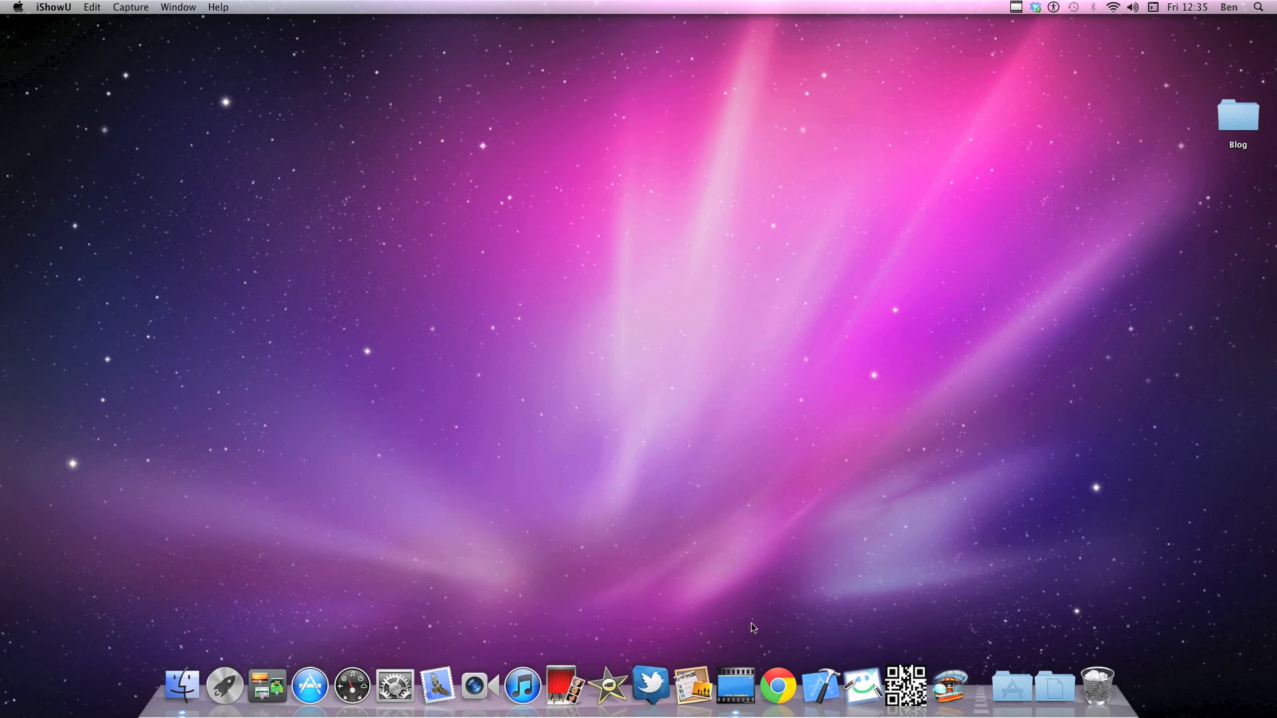